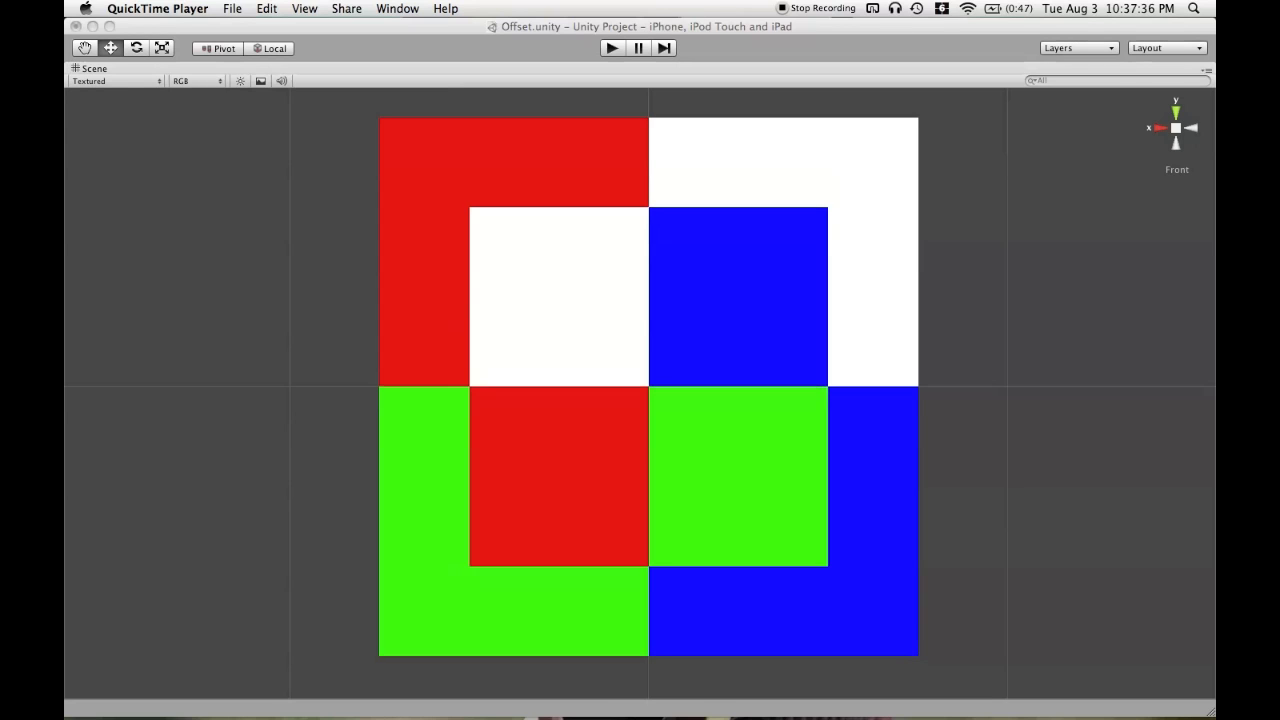
Select the larger plane and scroll to inspect its mesh.
scroll(down, 3)
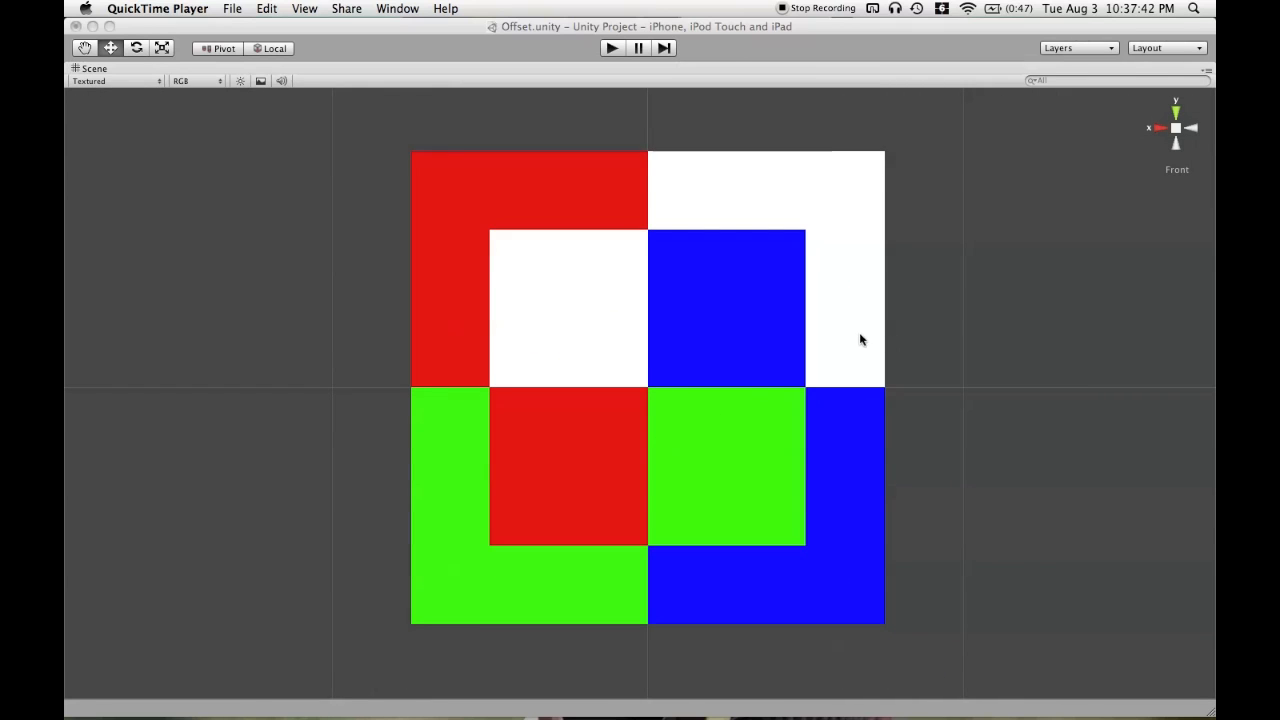
click(647, 388)
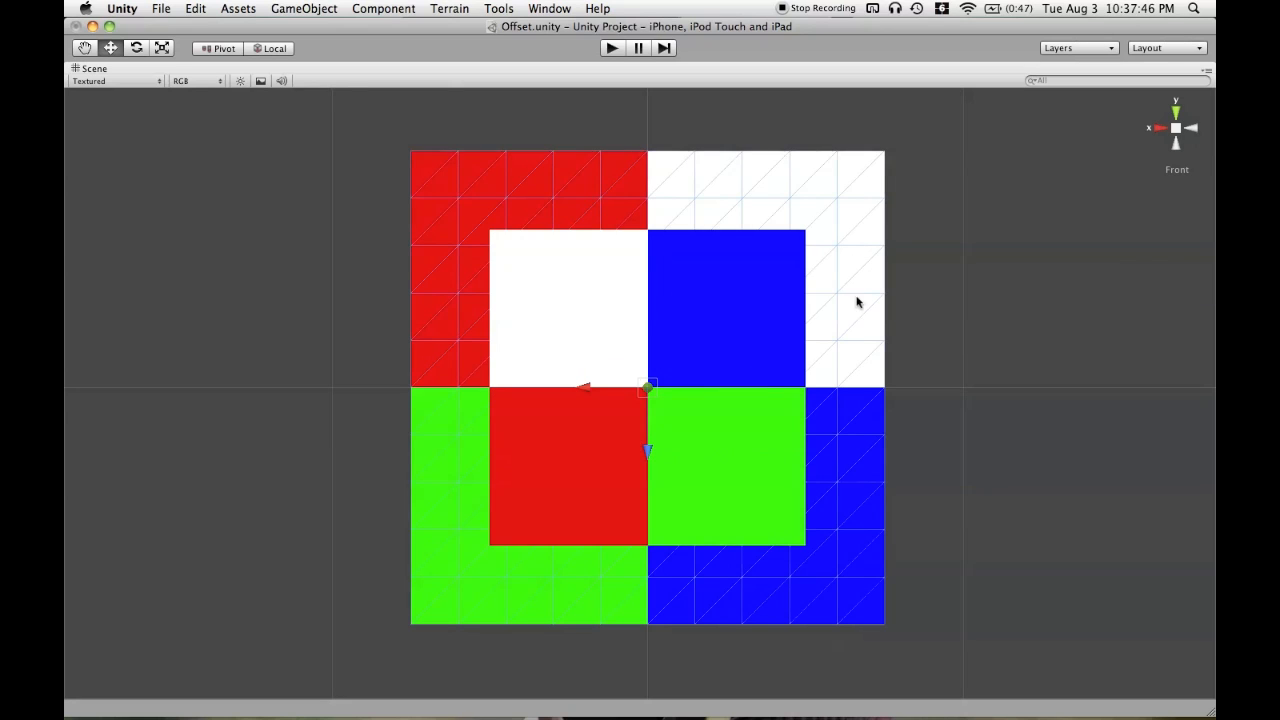
mouse_move(708, 349)
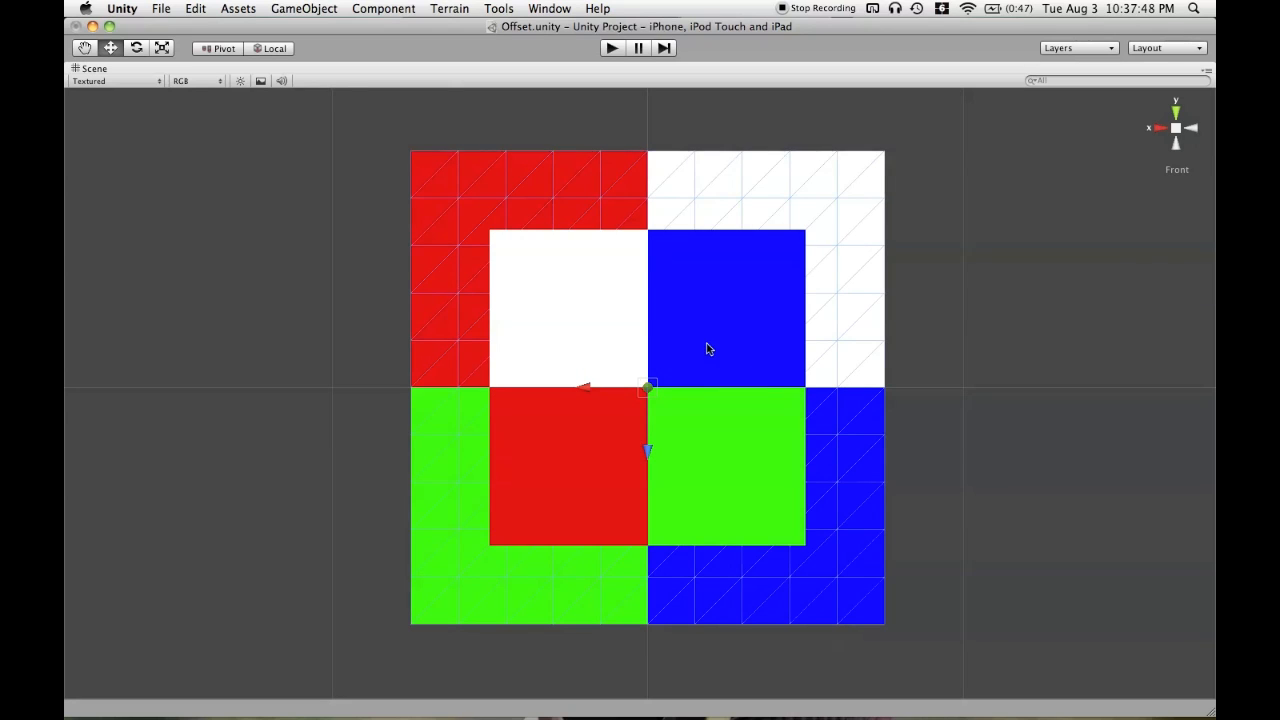
mouse_move(800, 285)
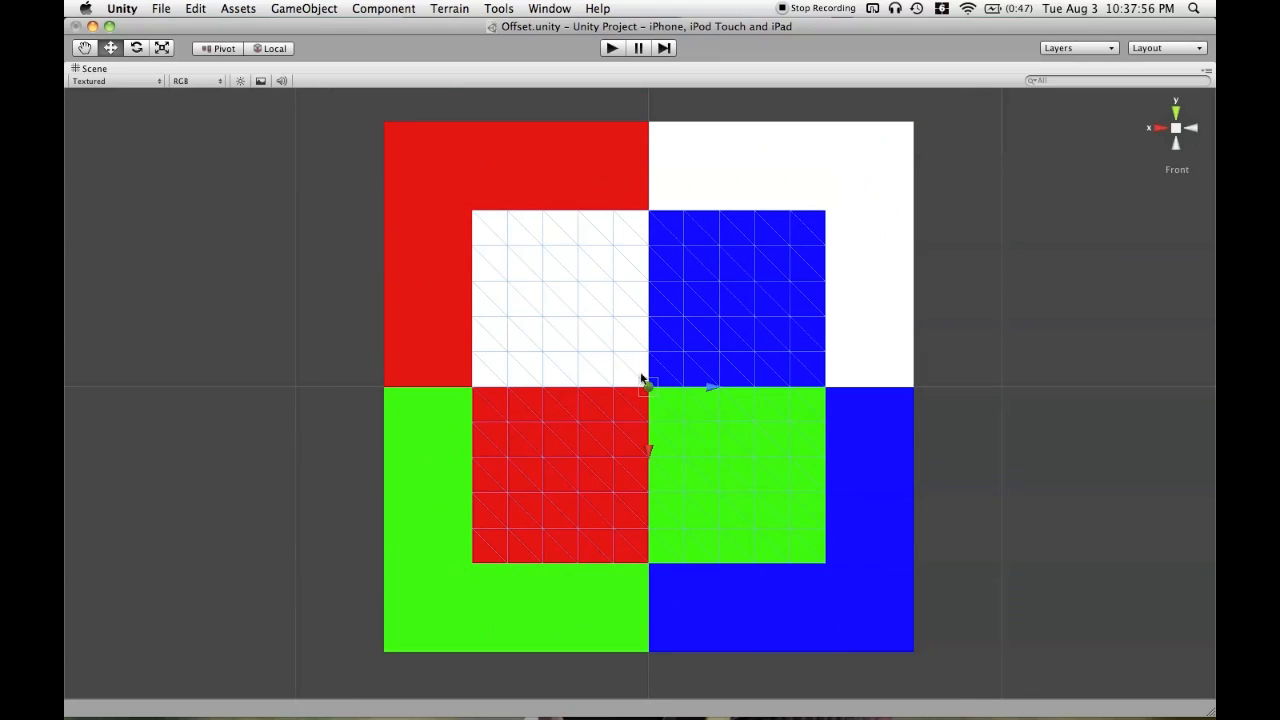
mouse_move(680, 380)
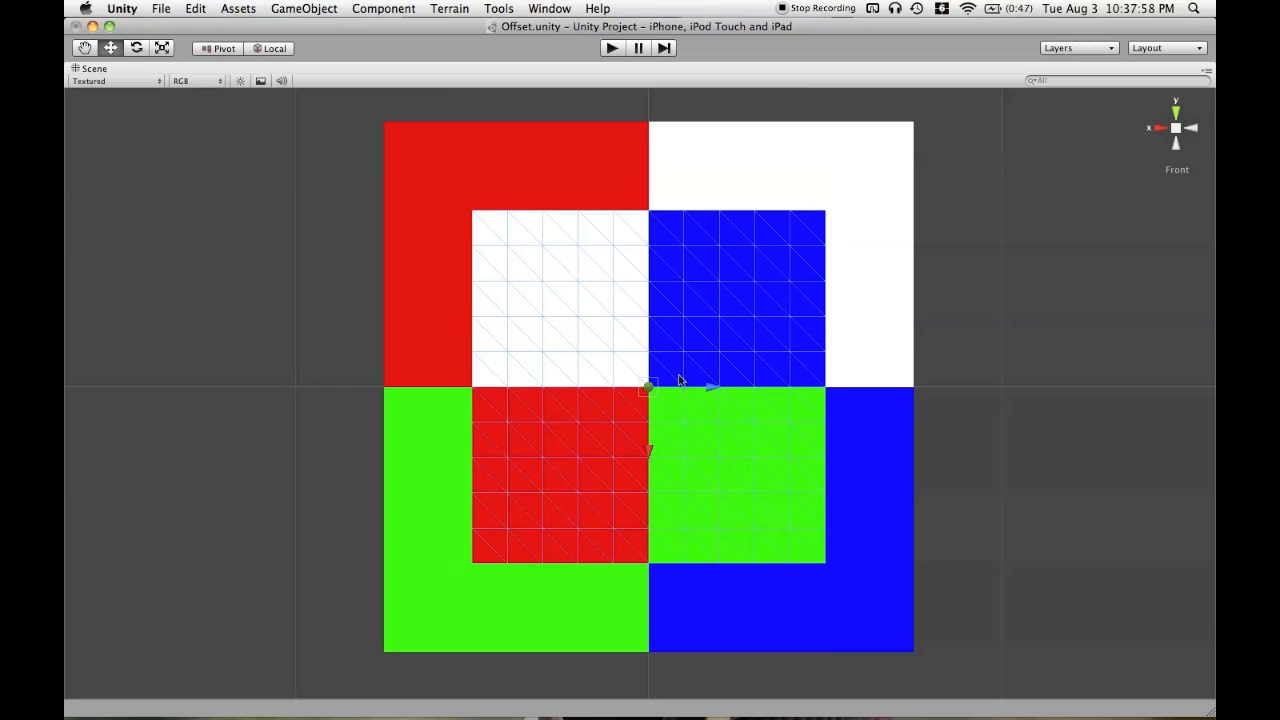
mouse_move(683, 344)
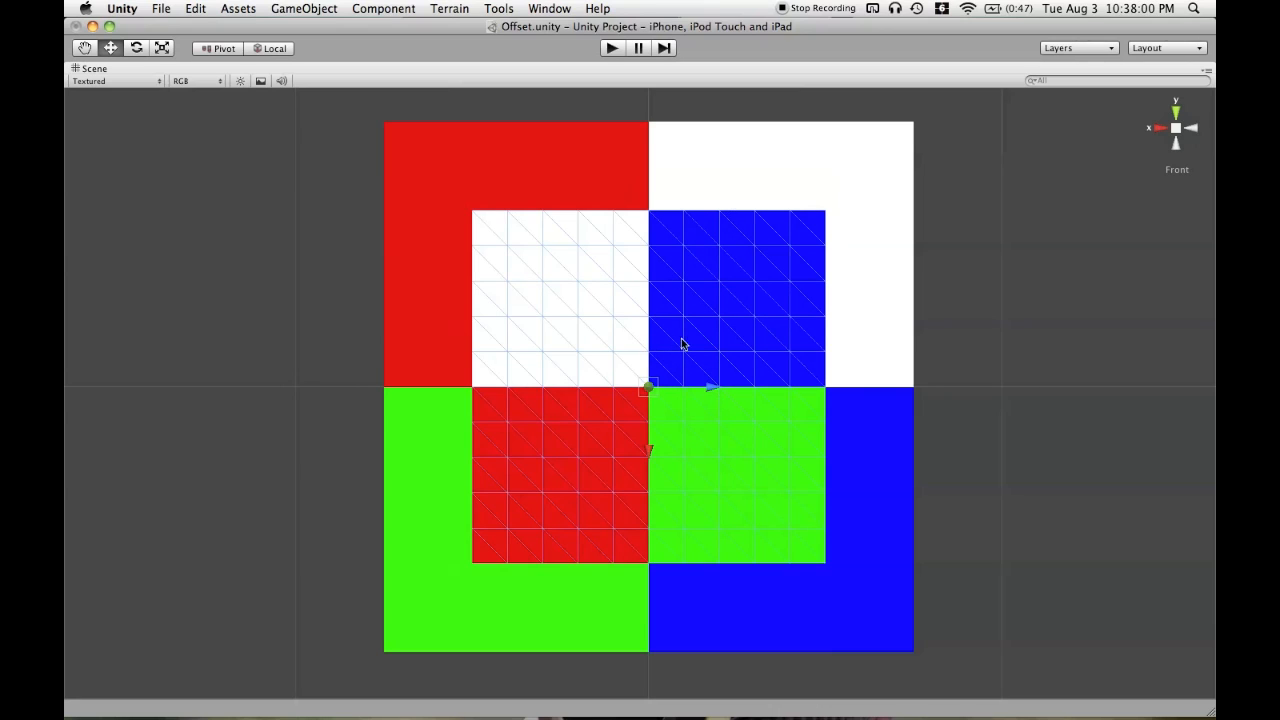
mouse_move(693, 250)
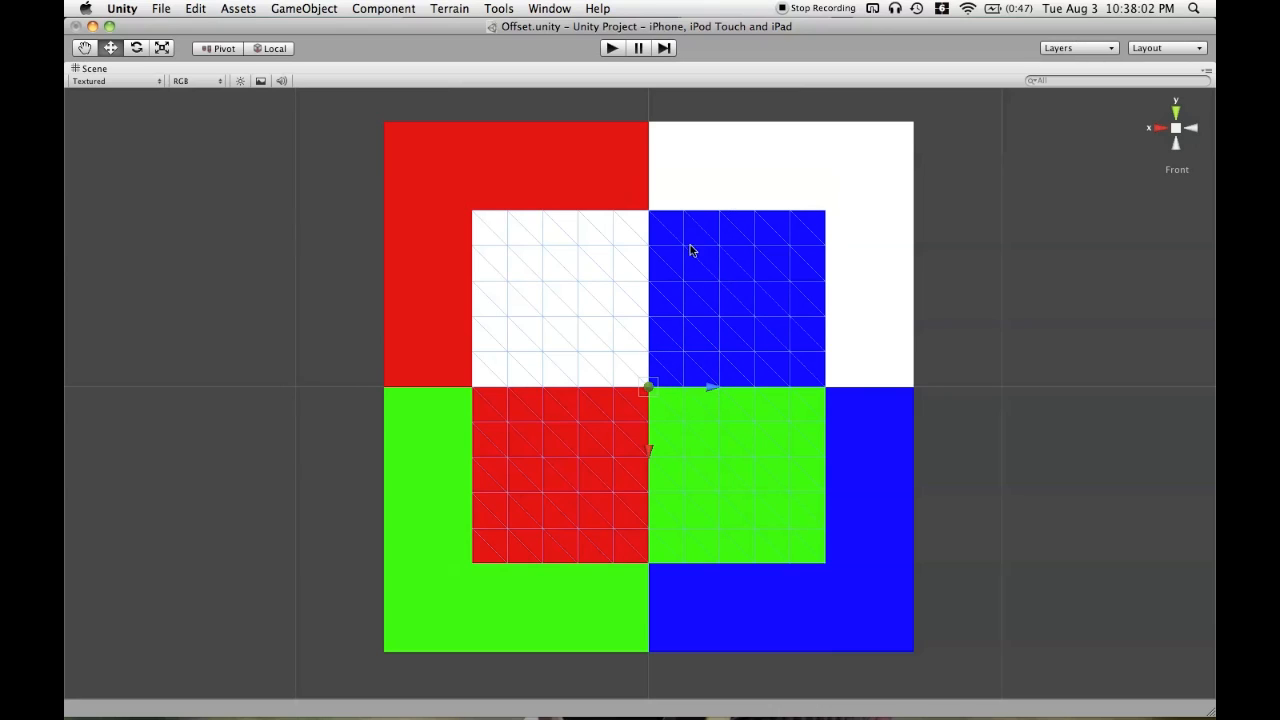
mouse_move(718, 173)
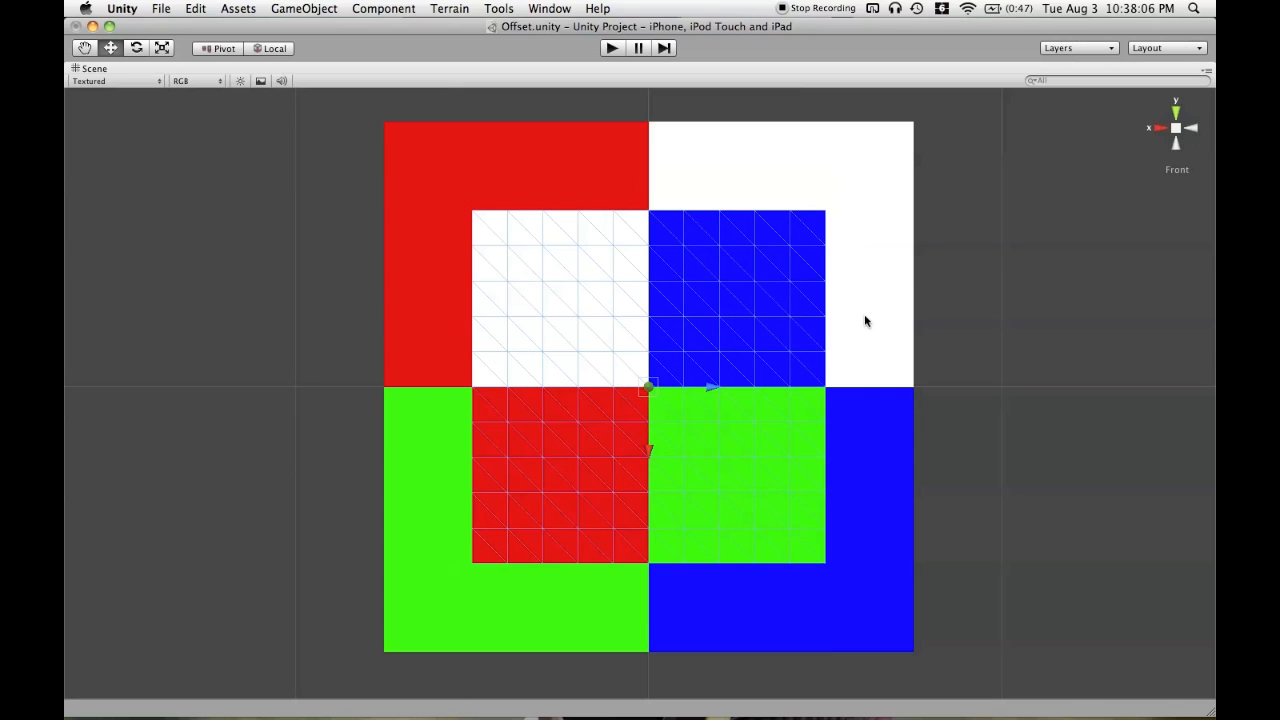
mouse_move(690, 346)
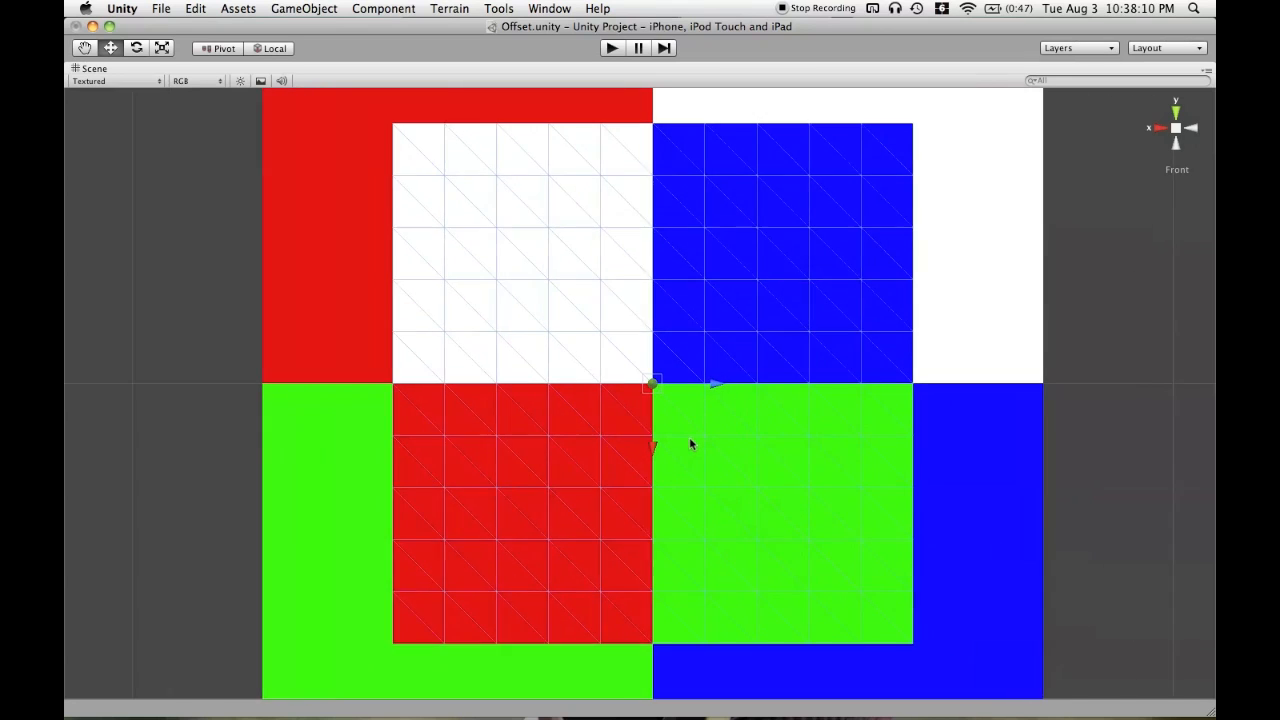
scroll(down, 3)
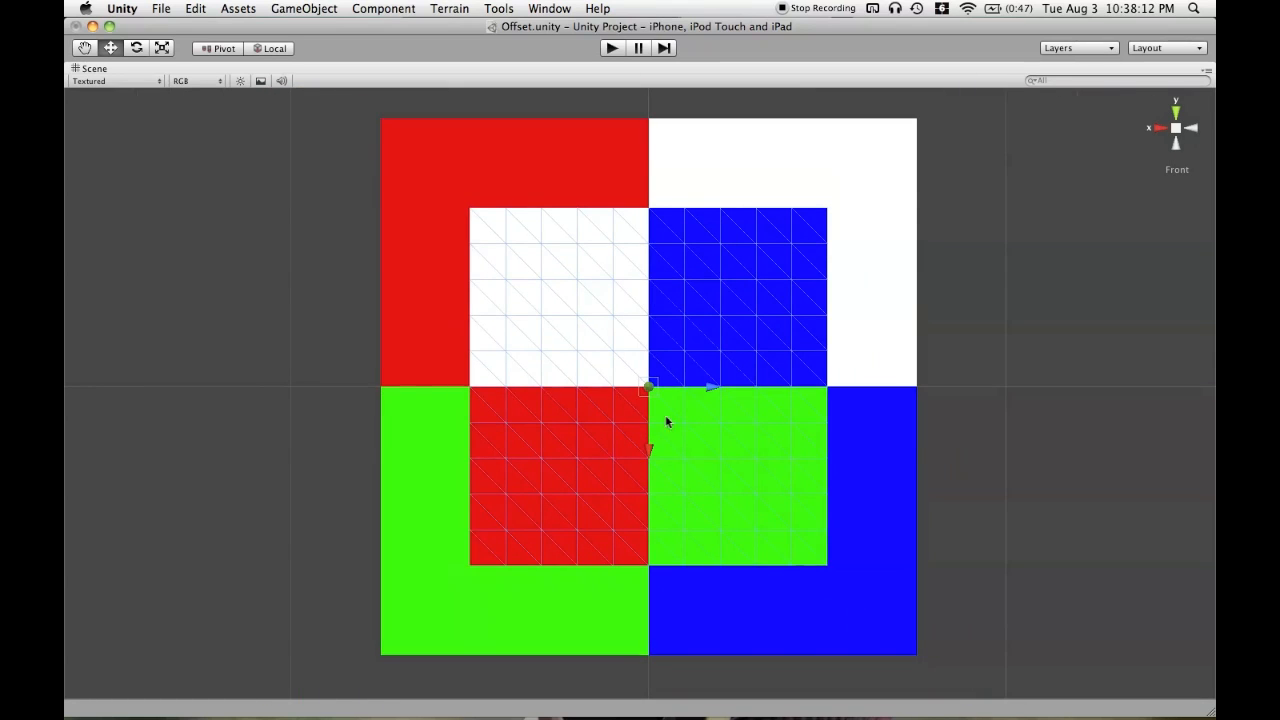
mouse_move(713, 475)
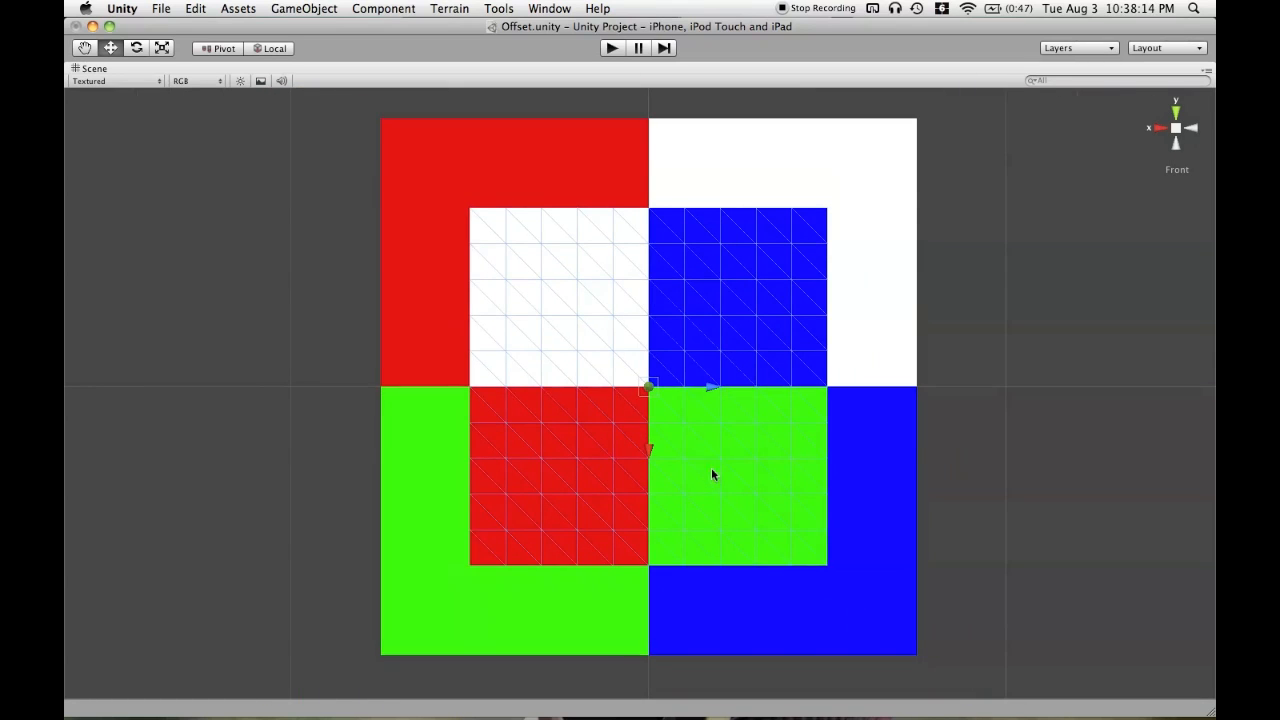
scroll(down, 3)
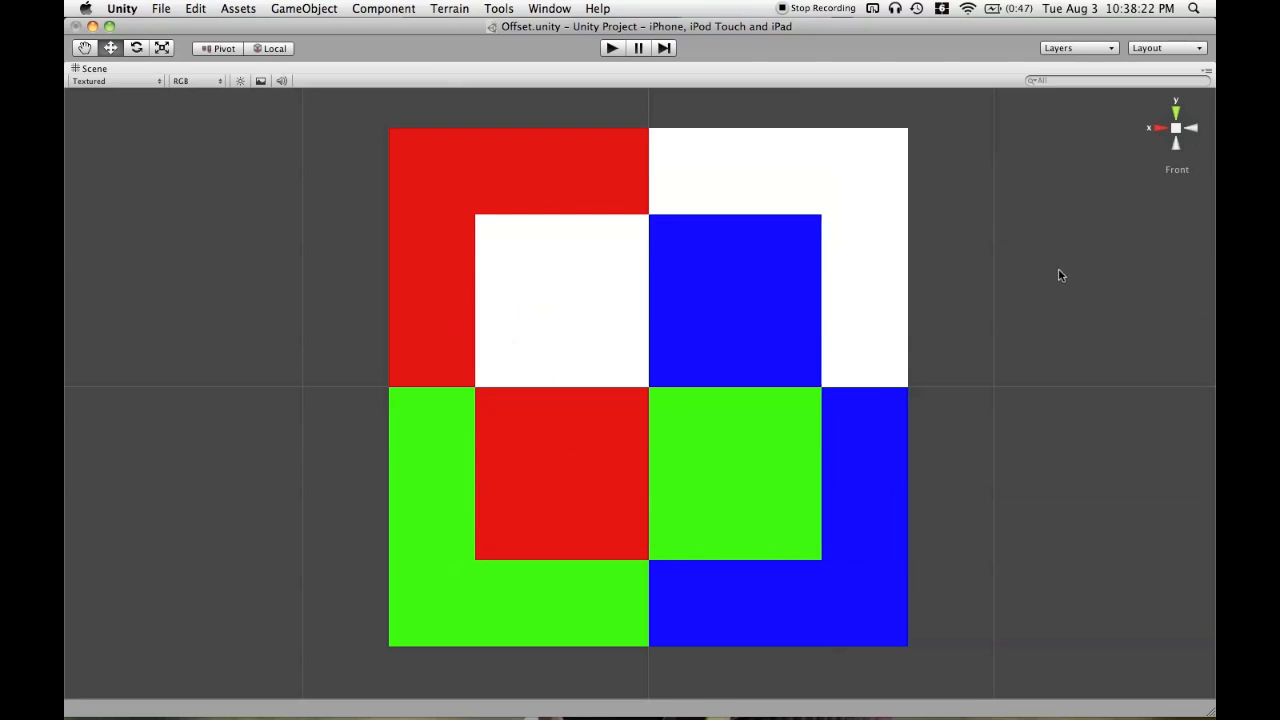
mouse_move(1133, 195)
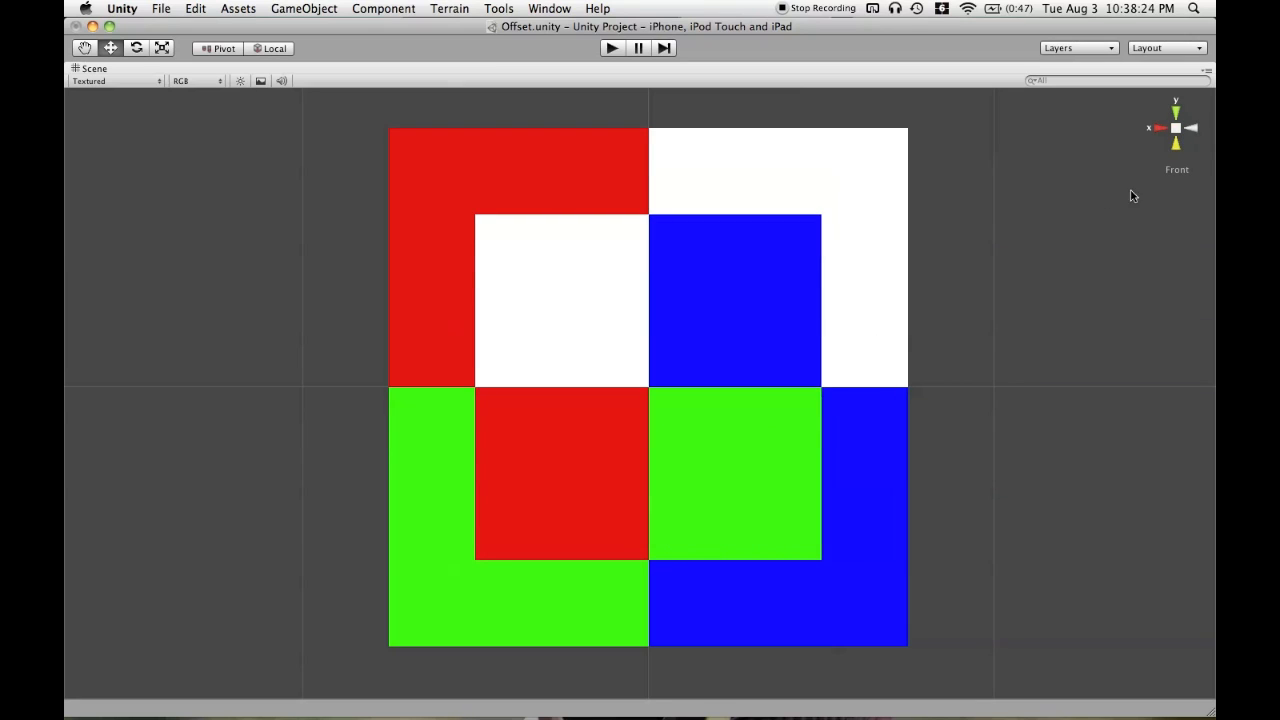
Restore the full editor layout and select the Offset plane at Z 0.01.
click(1176, 127)
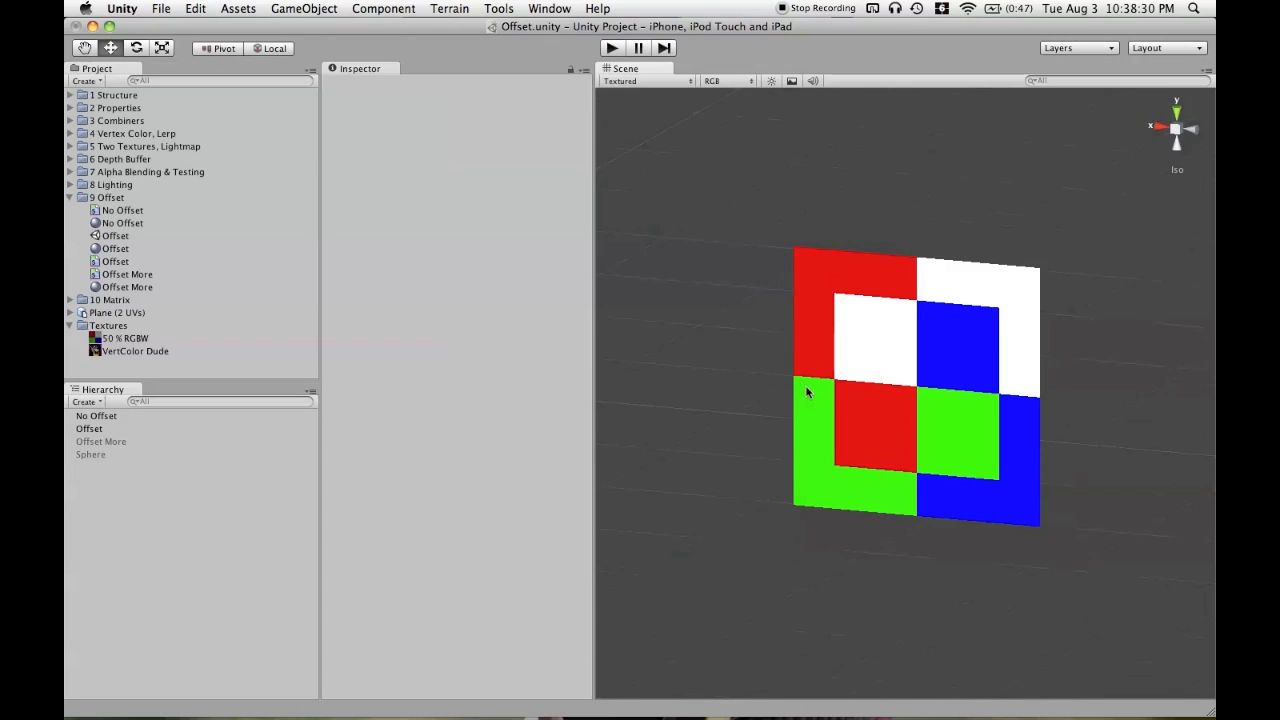
scroll(up, 3)
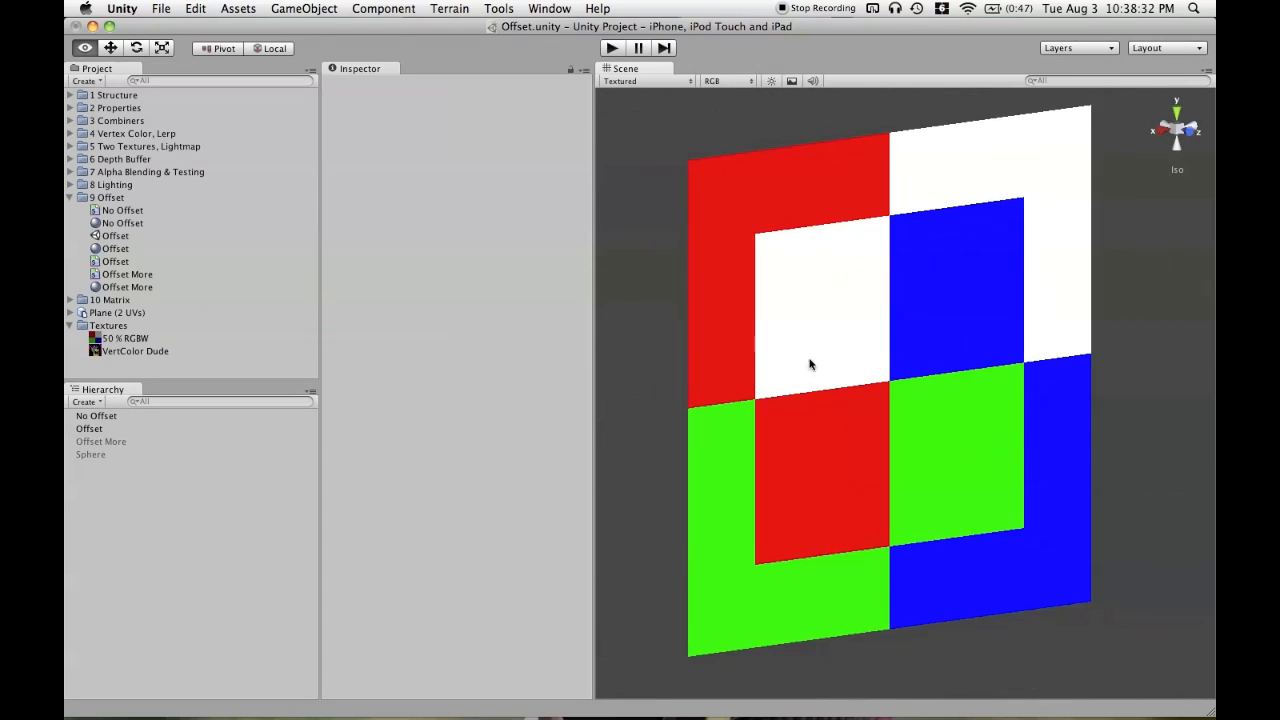
click(89, 428)
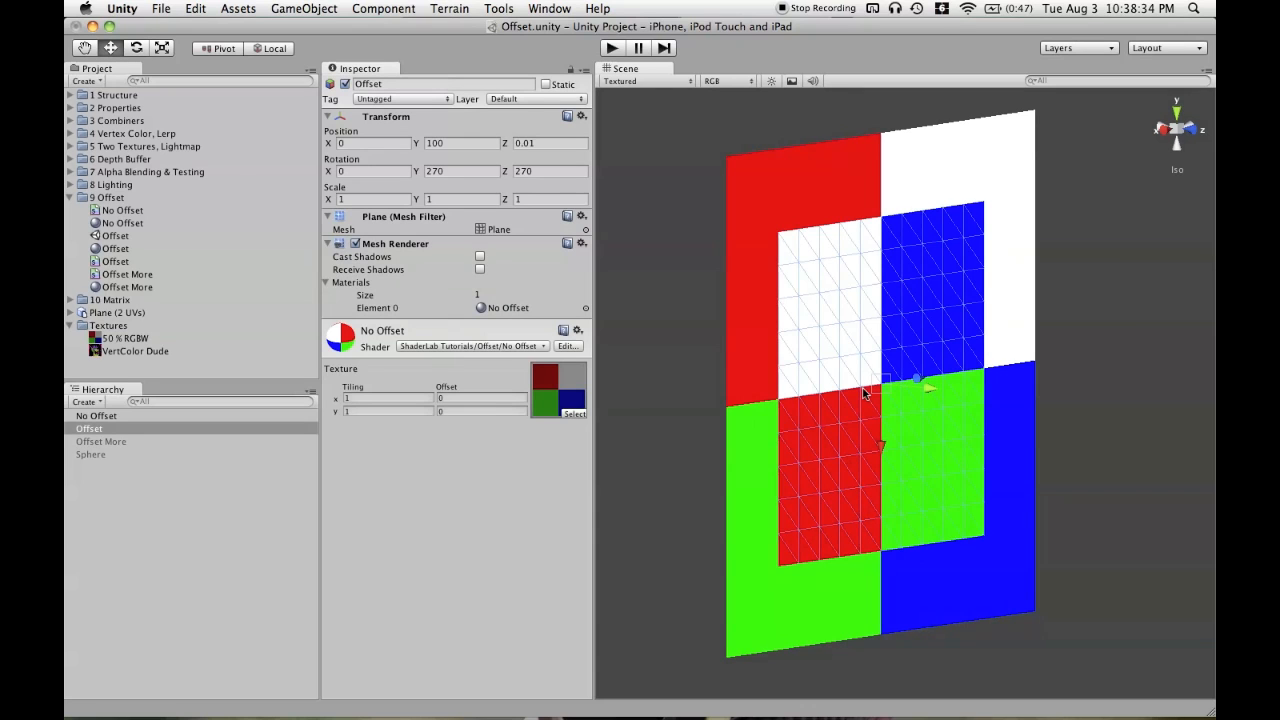
mouse_move(520, 162)
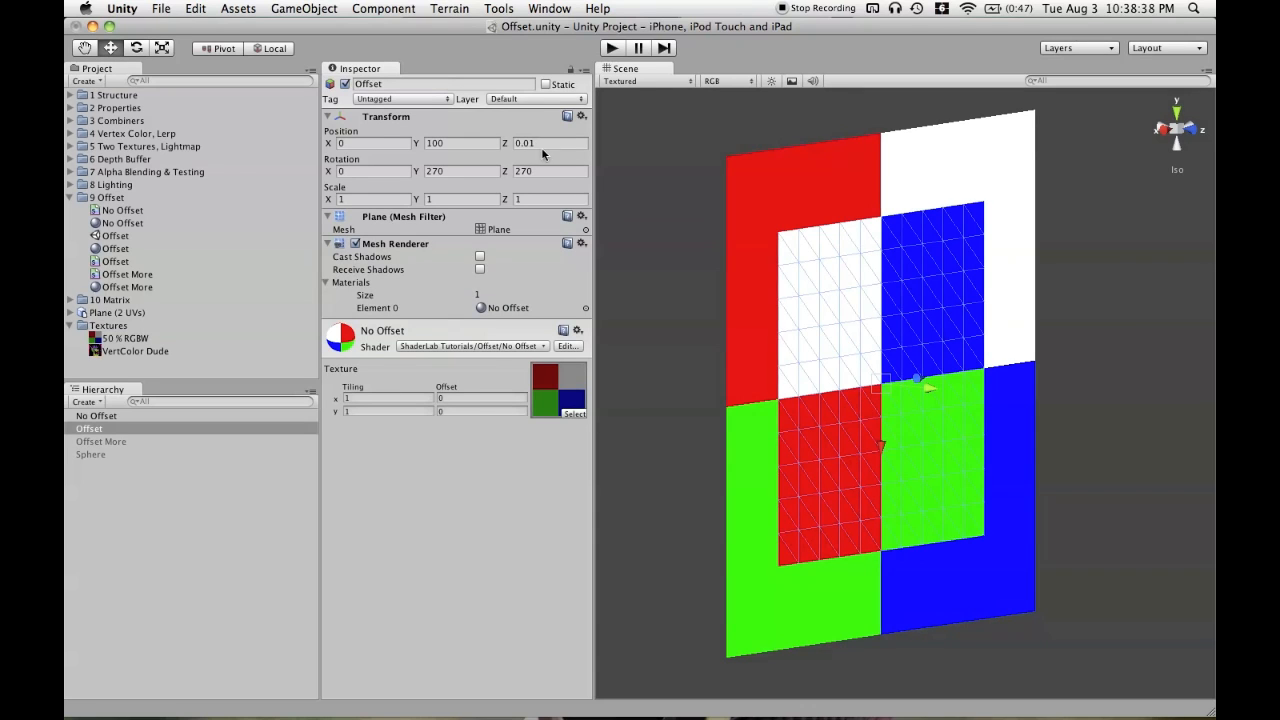
mouse_move(675, 378)
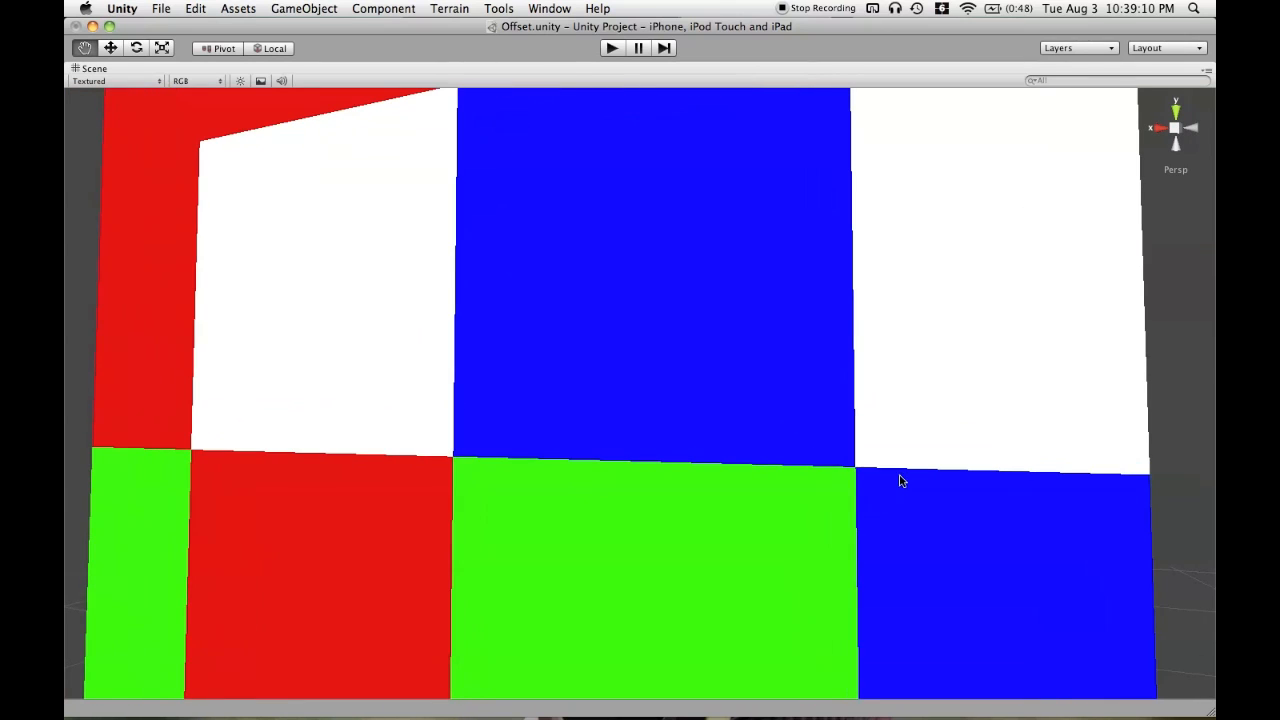
mouse_move(865, 472)
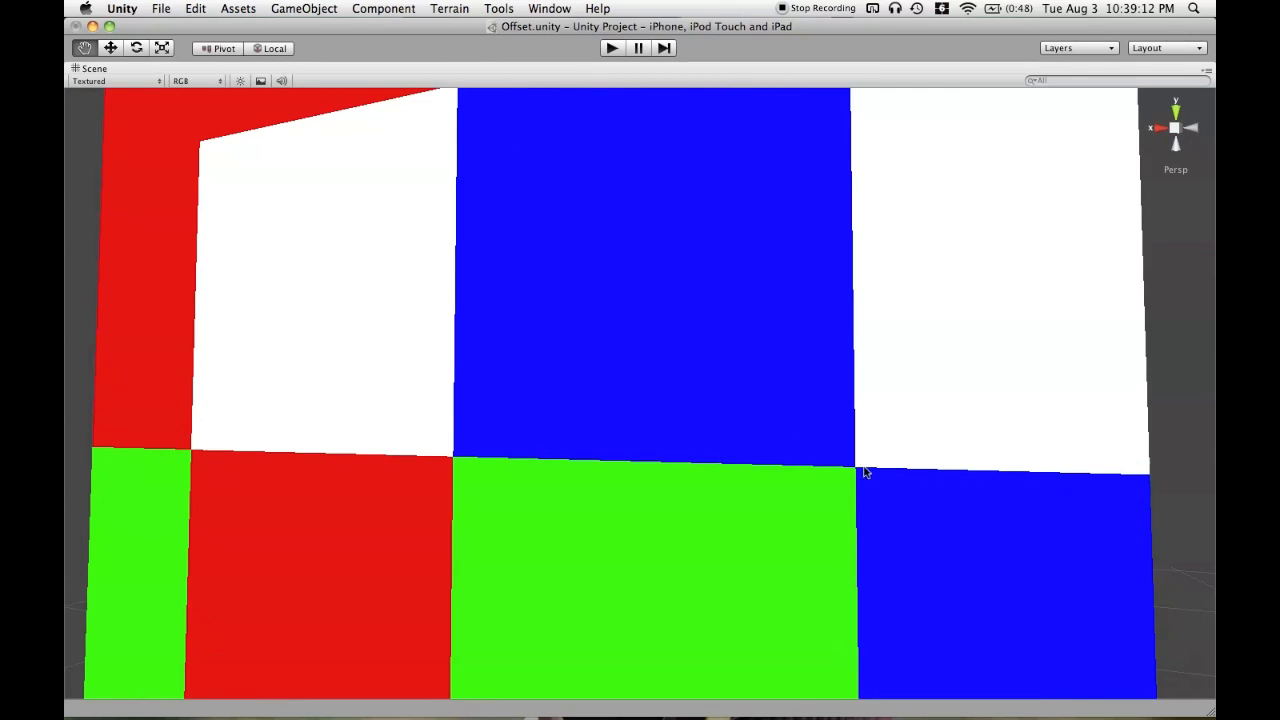
mouse_move(600, 398)
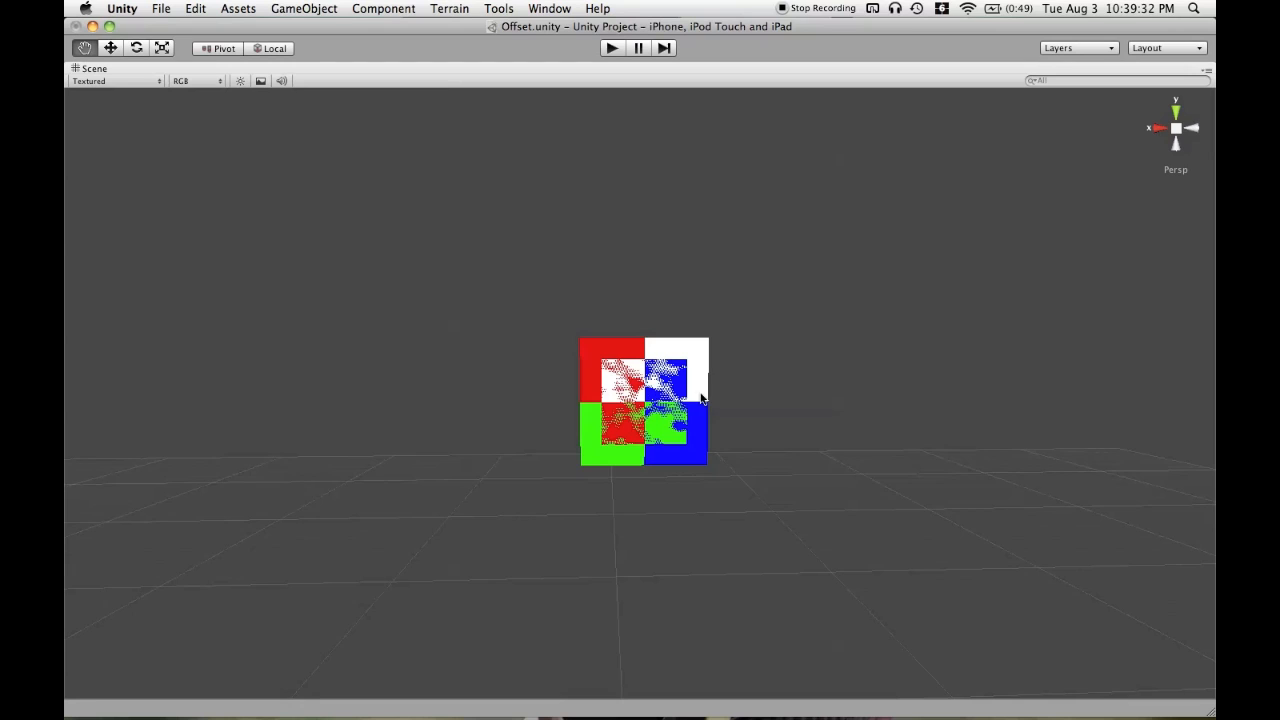
mouse_move(657, 357)
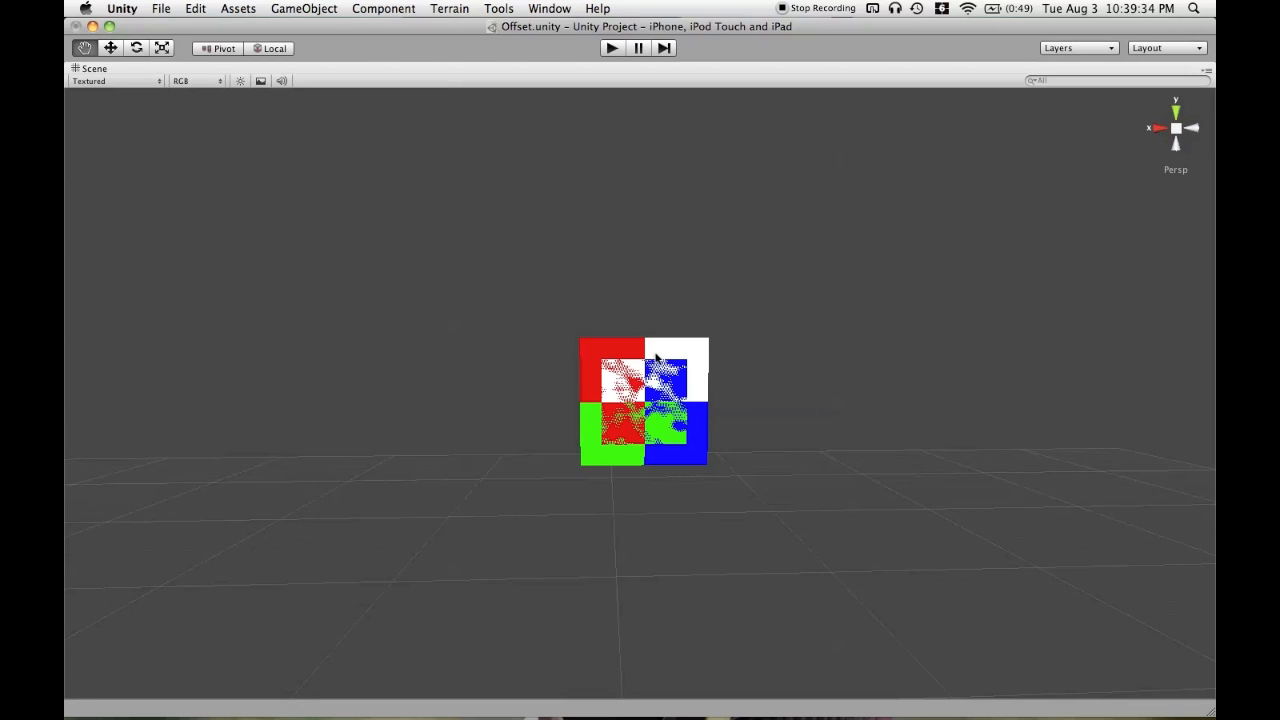
mouse_move(686, 388)
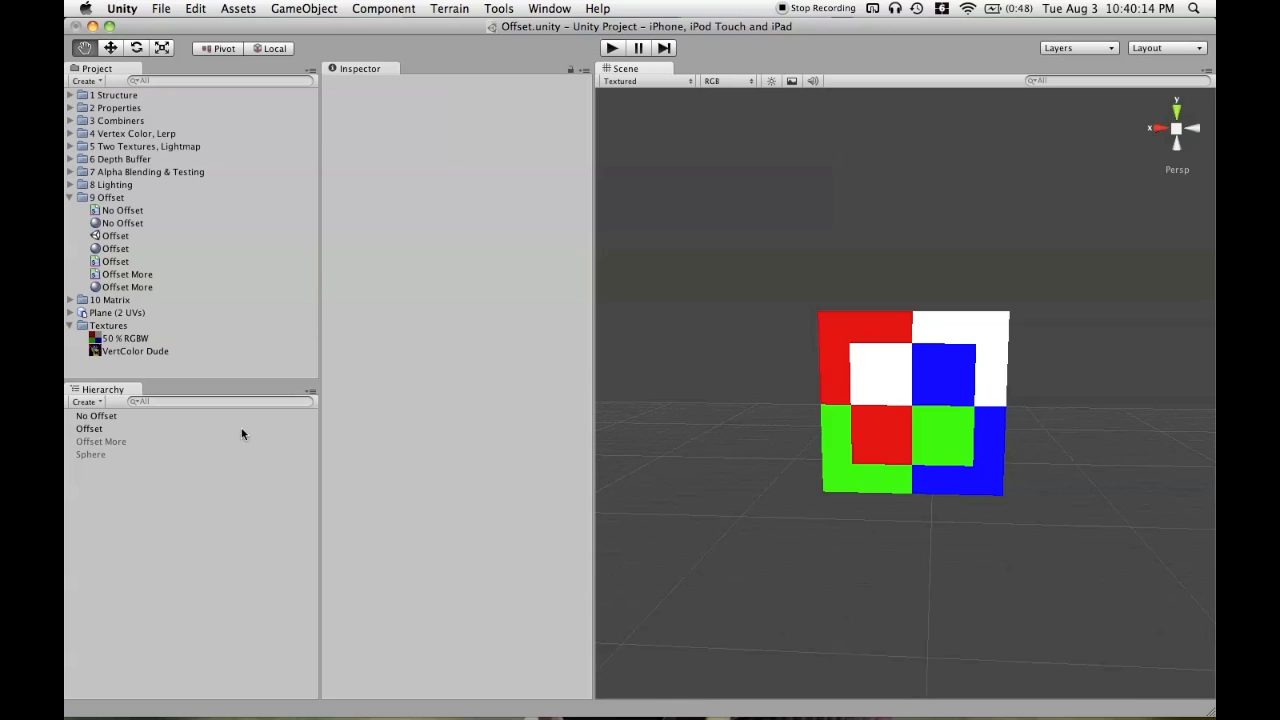
Keep Offset More and Sphere disabled and clear the Hierarchy selection.
click(89, 428)
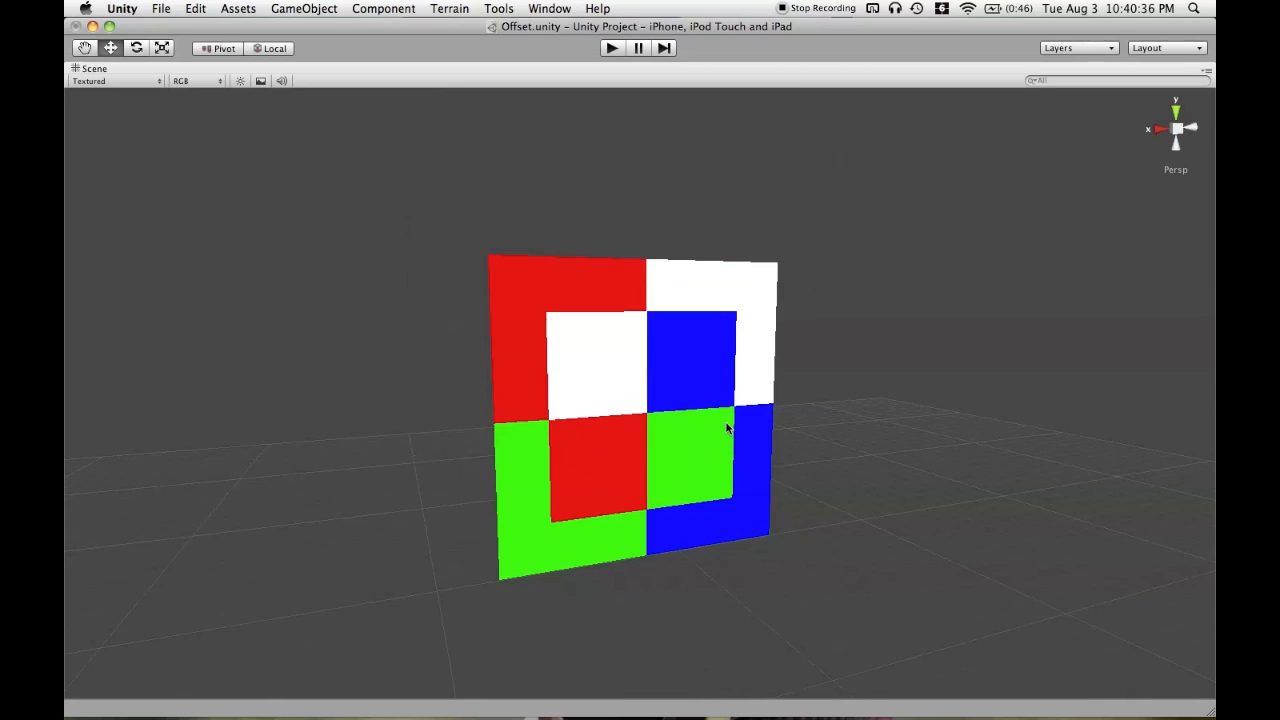
scroll(down, 3)
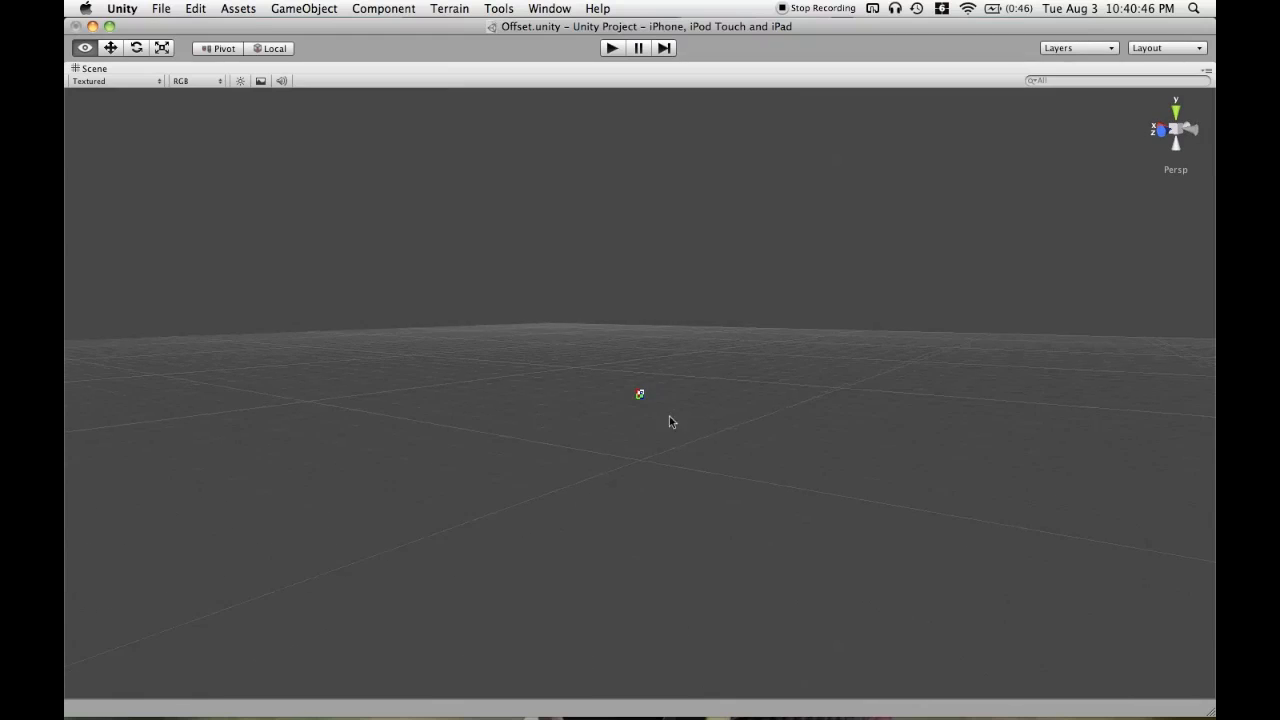
click(1165, 47)
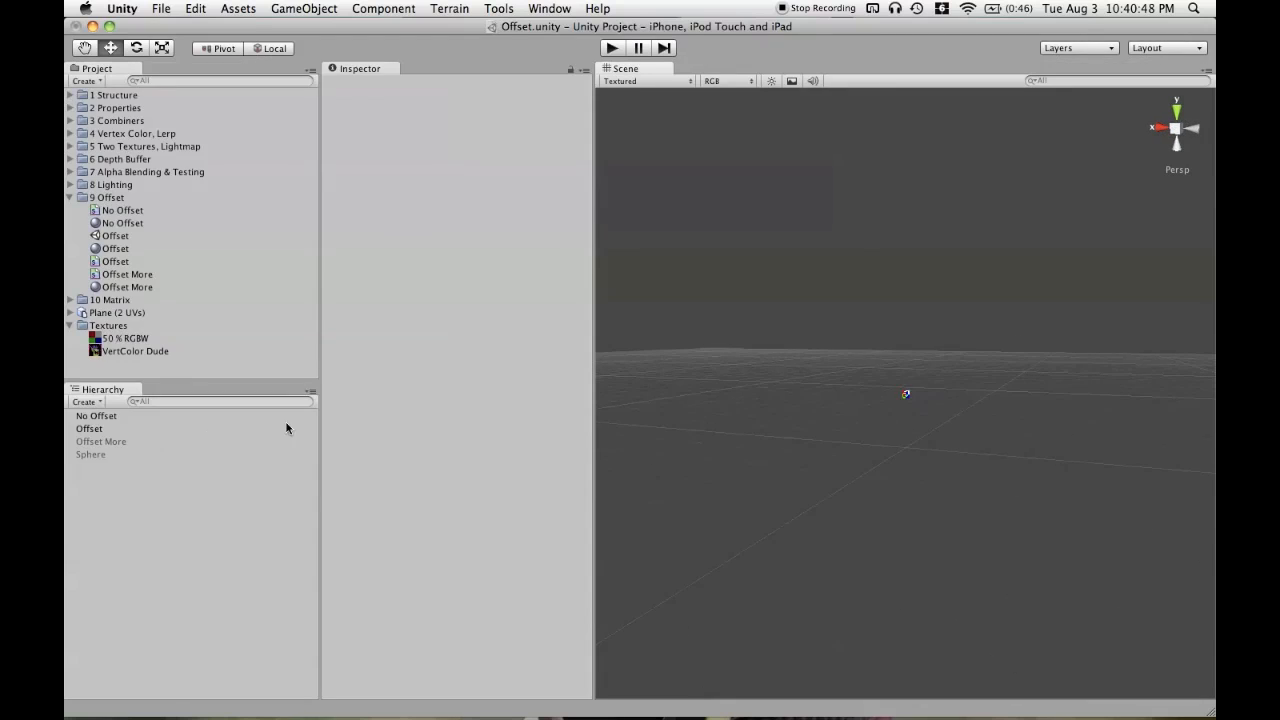
Maximize the Scene view and orbit around the RGBW plane to view its sides.
click(89, 428)
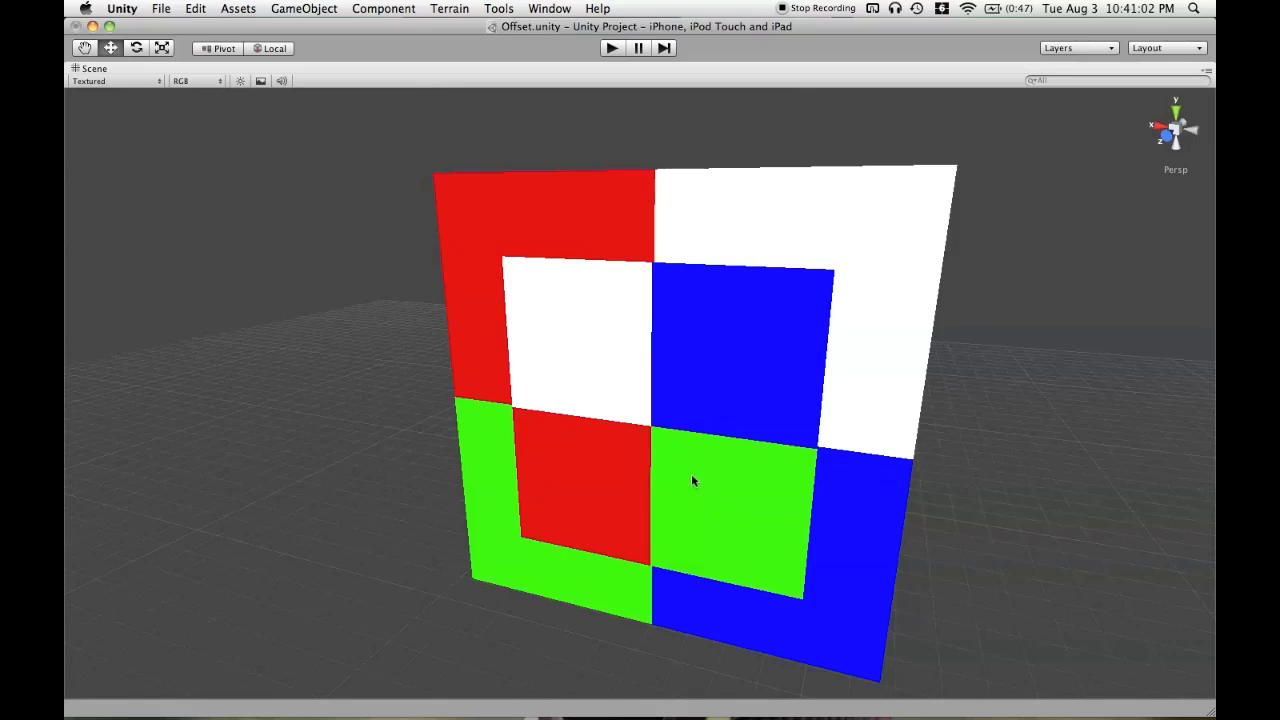
scroll(up, 3)
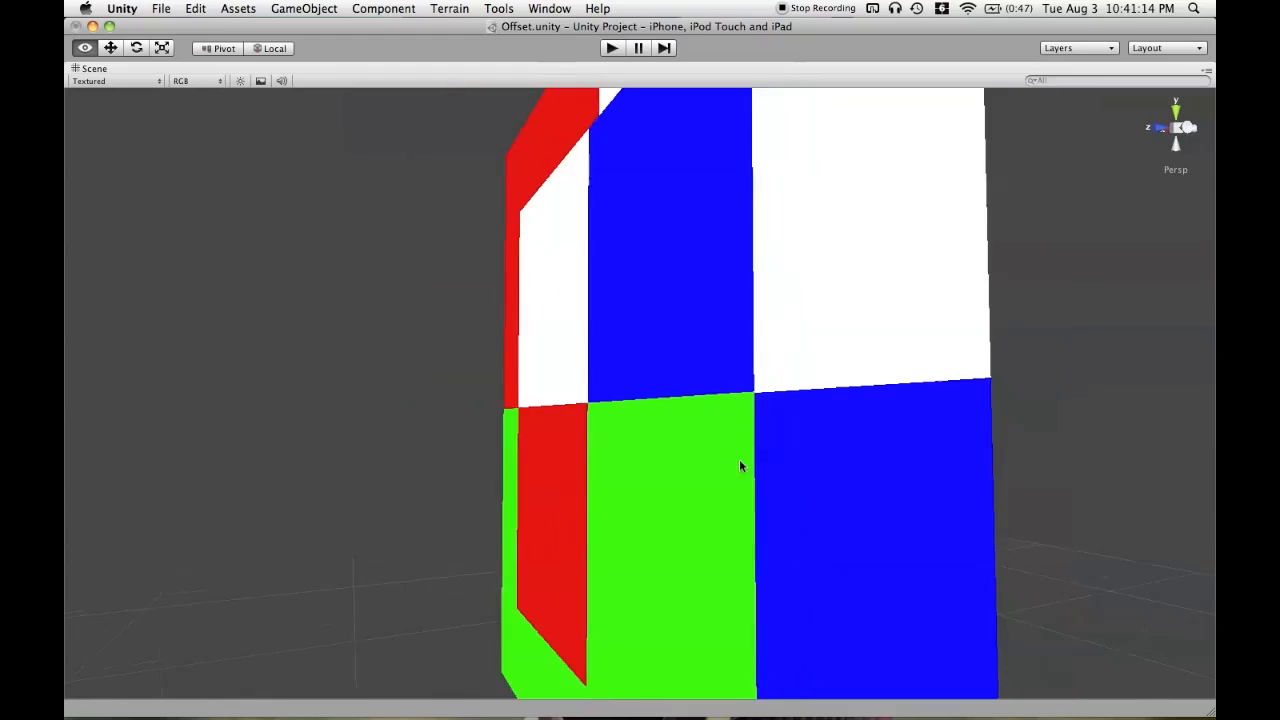
drag(740, 467, 665, 484)
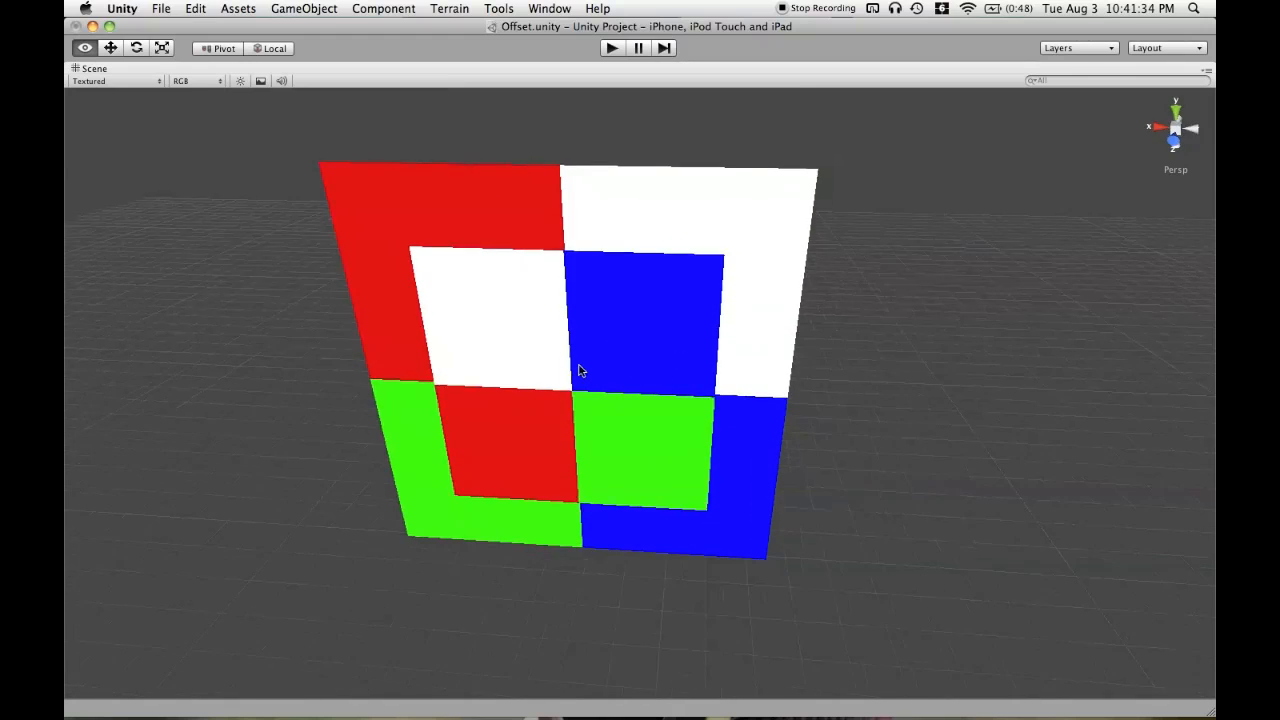
drag(580, 370, 750, 335)
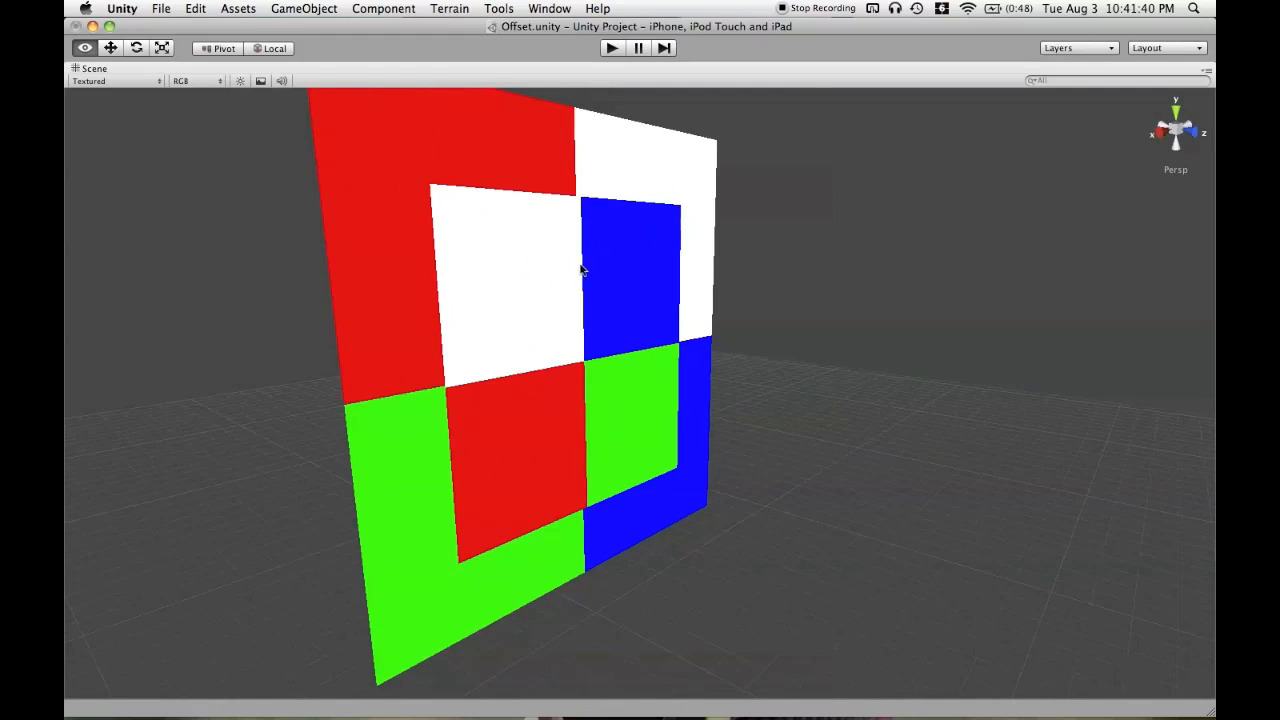
drag(583, 270, 728, 362)
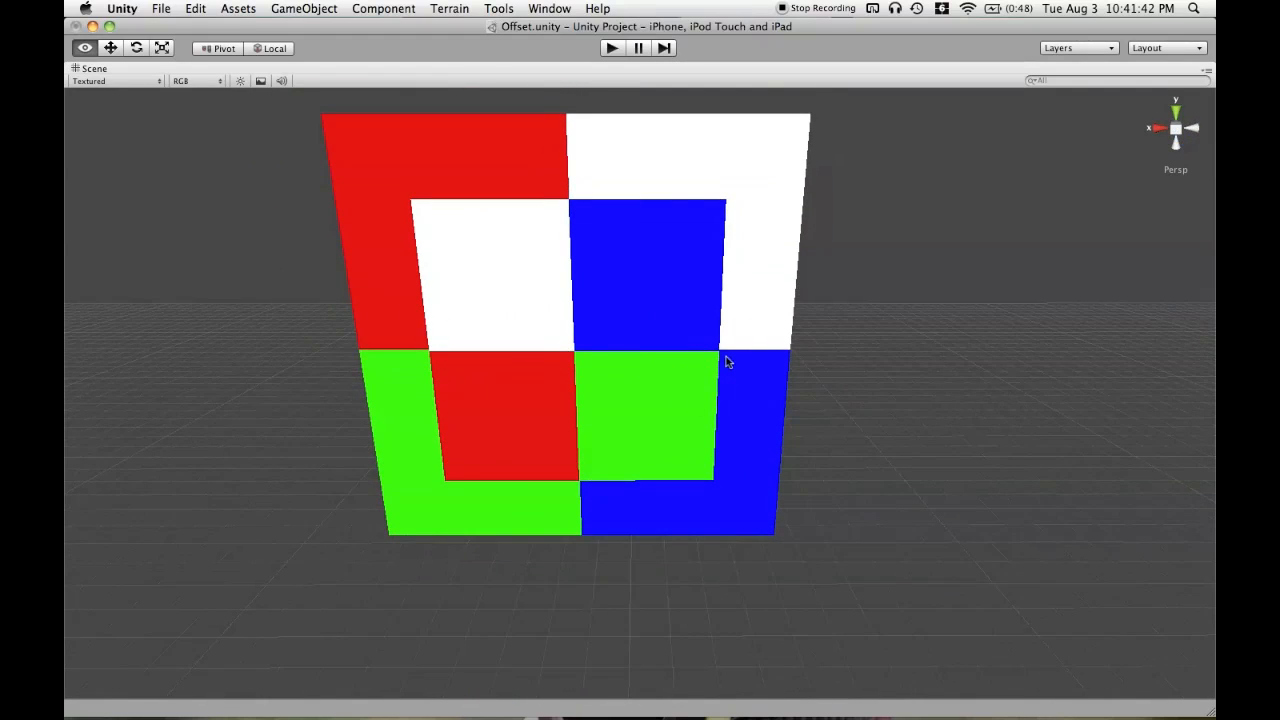
Zoom out from the RGBW plane and orbit to see it obliquely.
drag(728, 362, 665, 387)
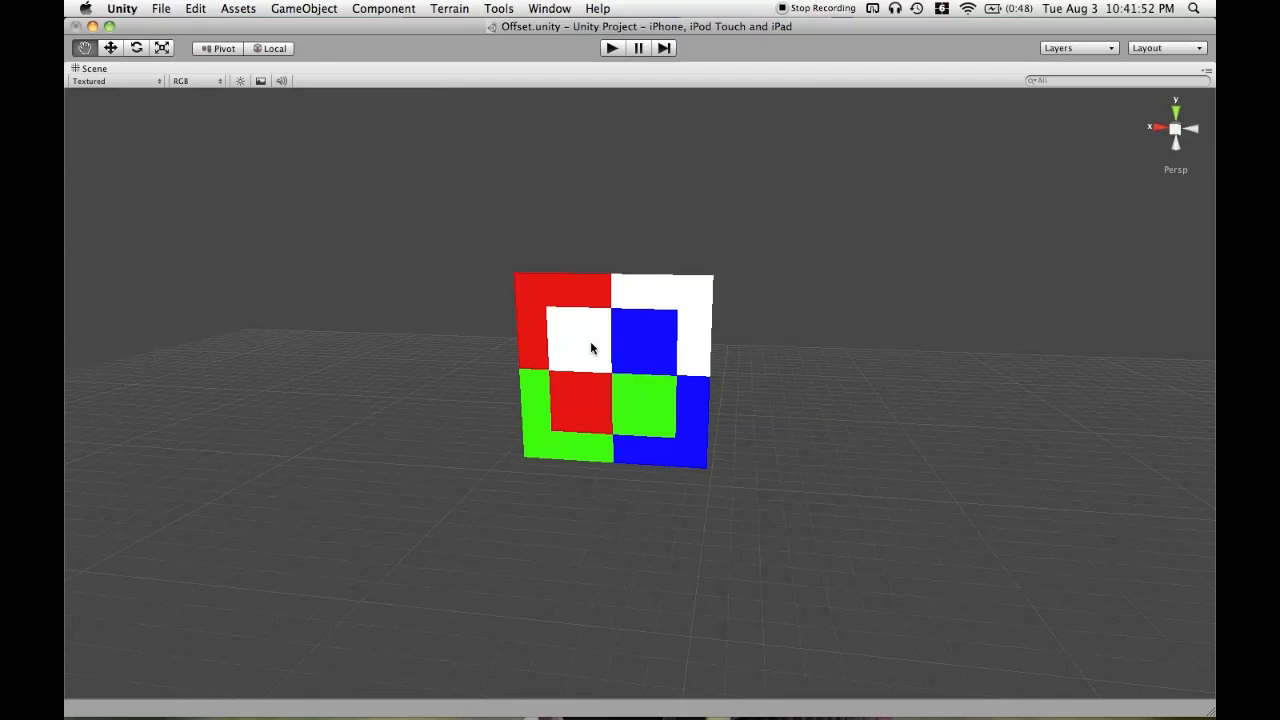
mouse_move(705, 389)
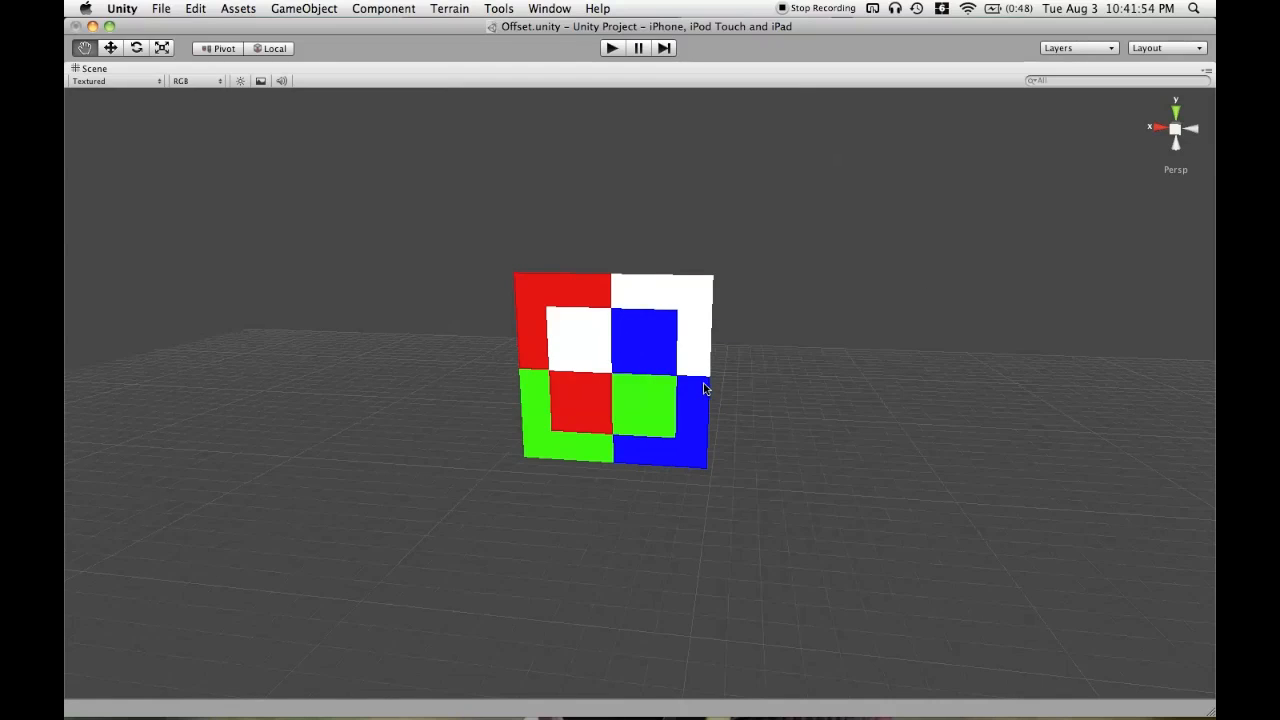
mouse_move(745, 375)
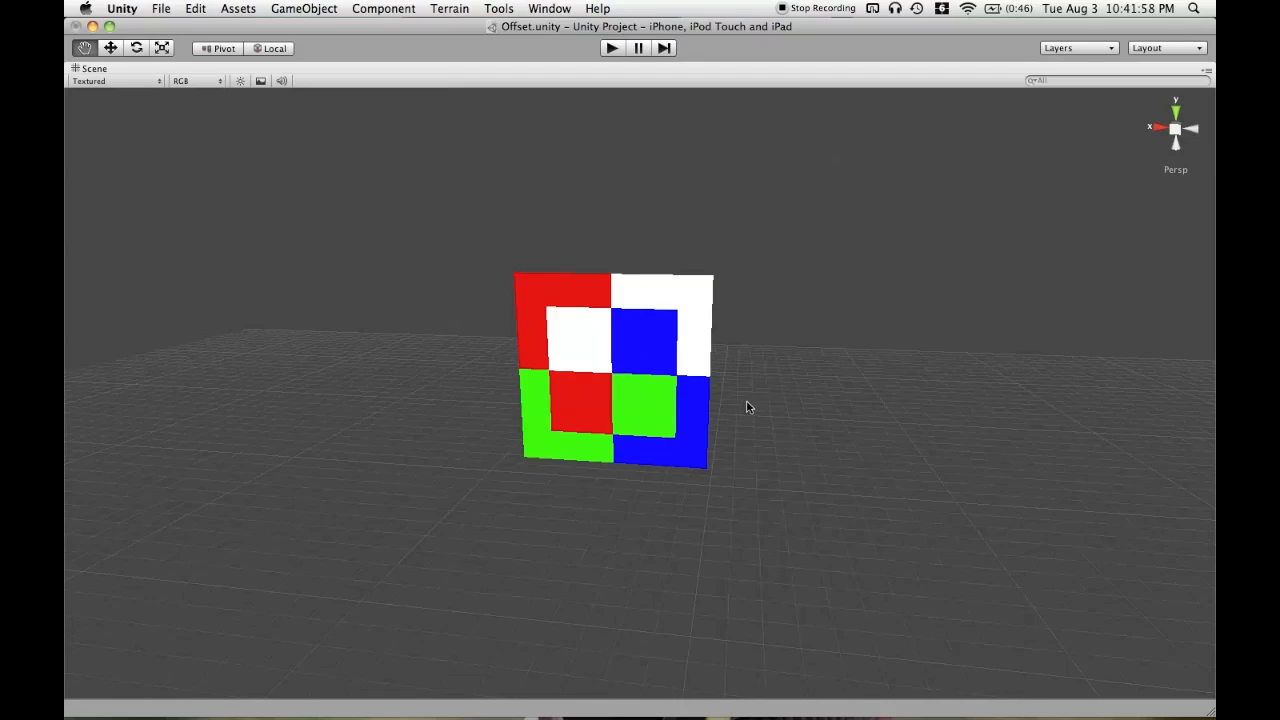
mouse_move(725, 372)
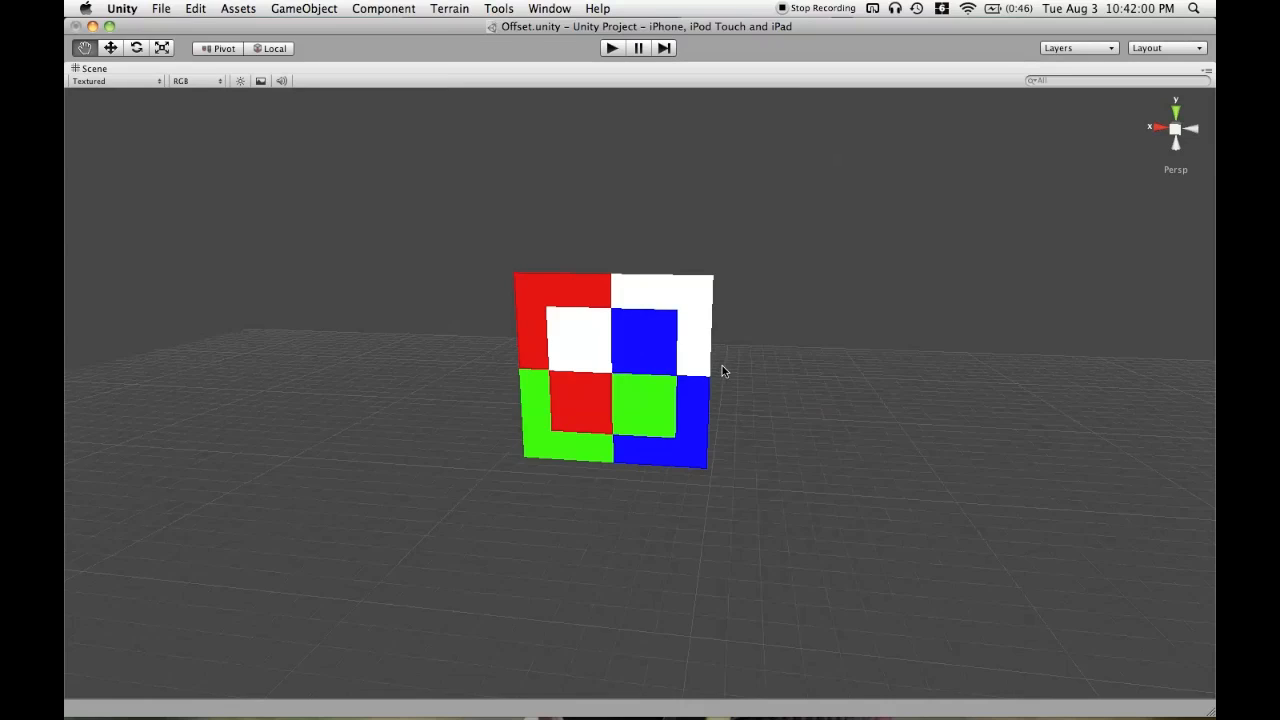
mouse_move(780, 432)
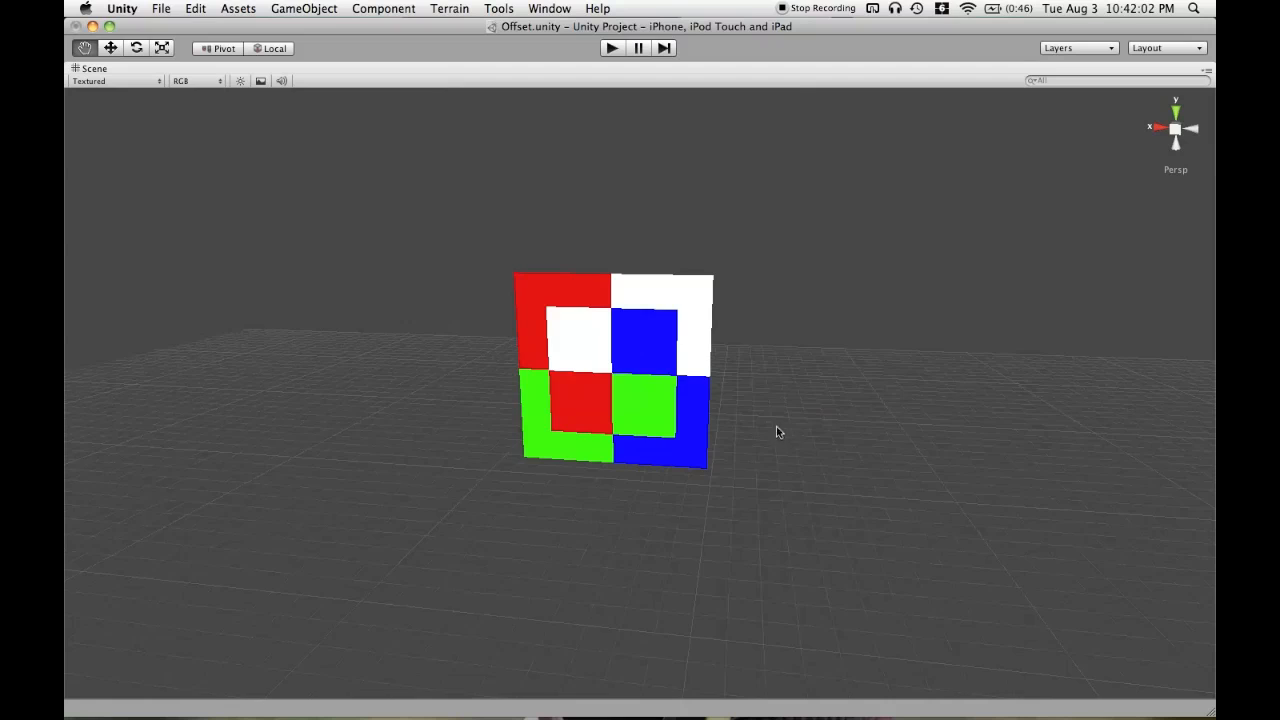
scroll(up, 3)
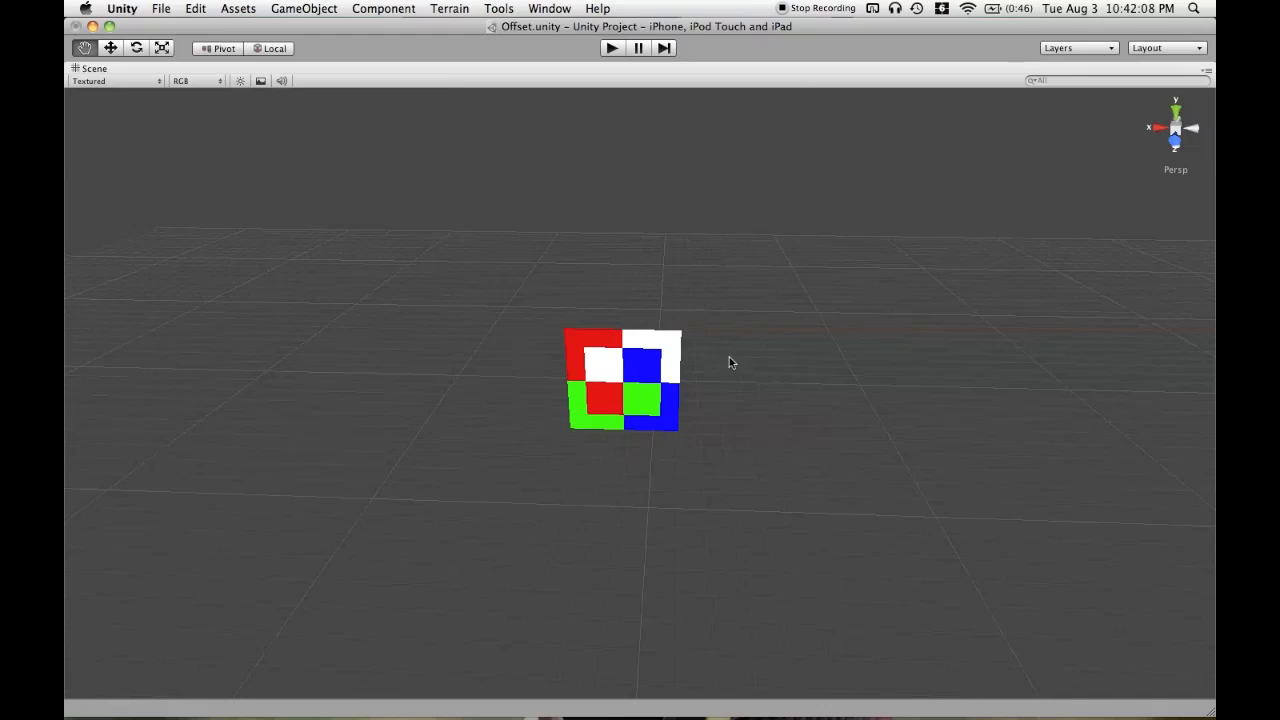
drag(730, 362, 475, 572)
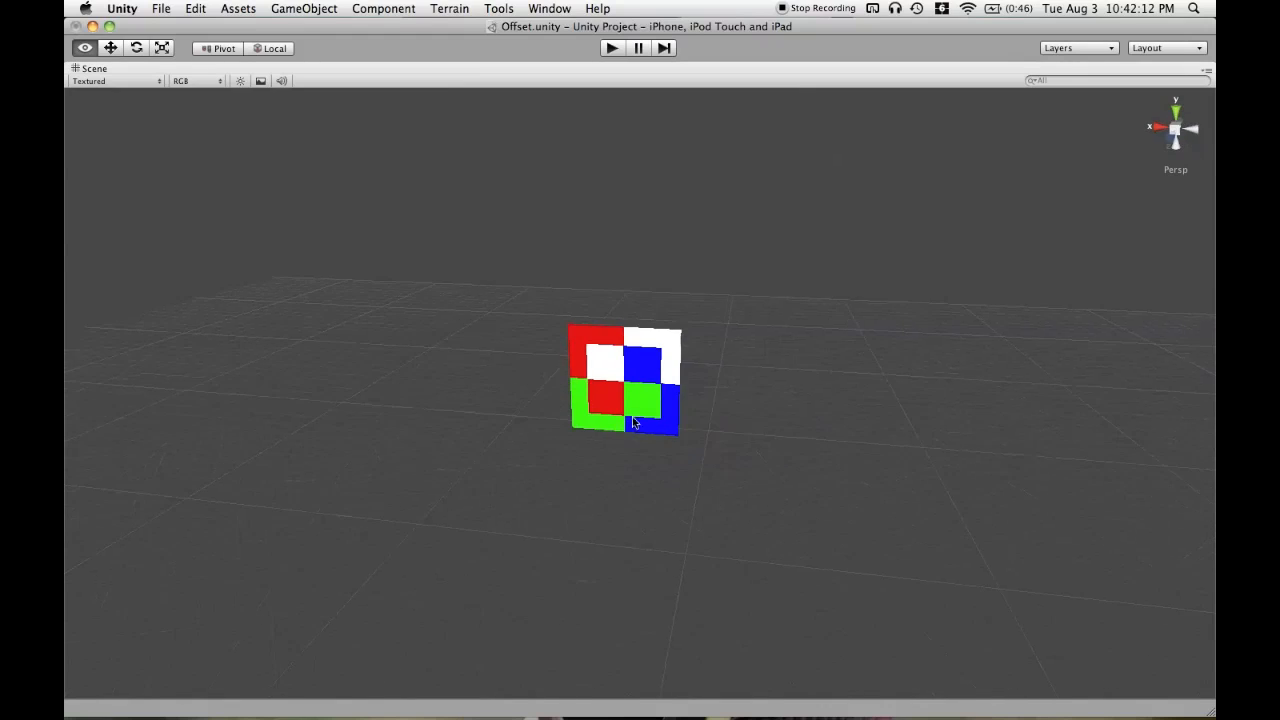
drag(635, 425, 670, 385)
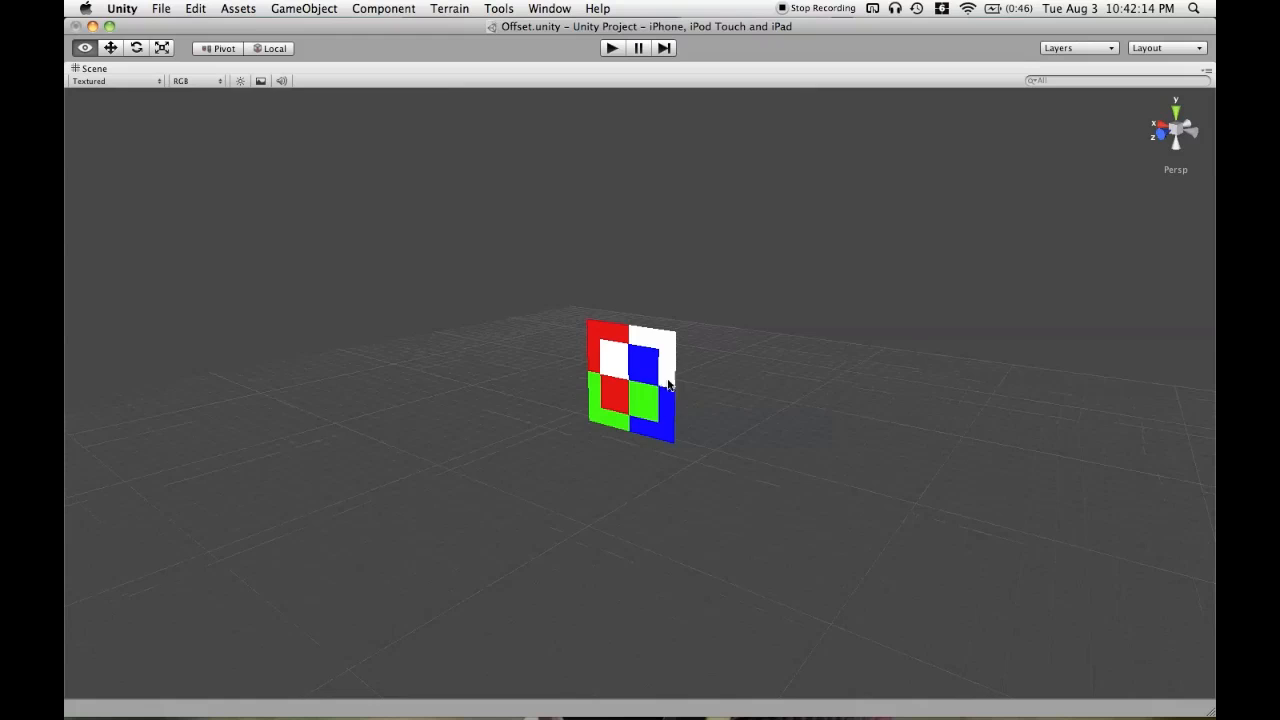
drag(670, 385, 680, 370)
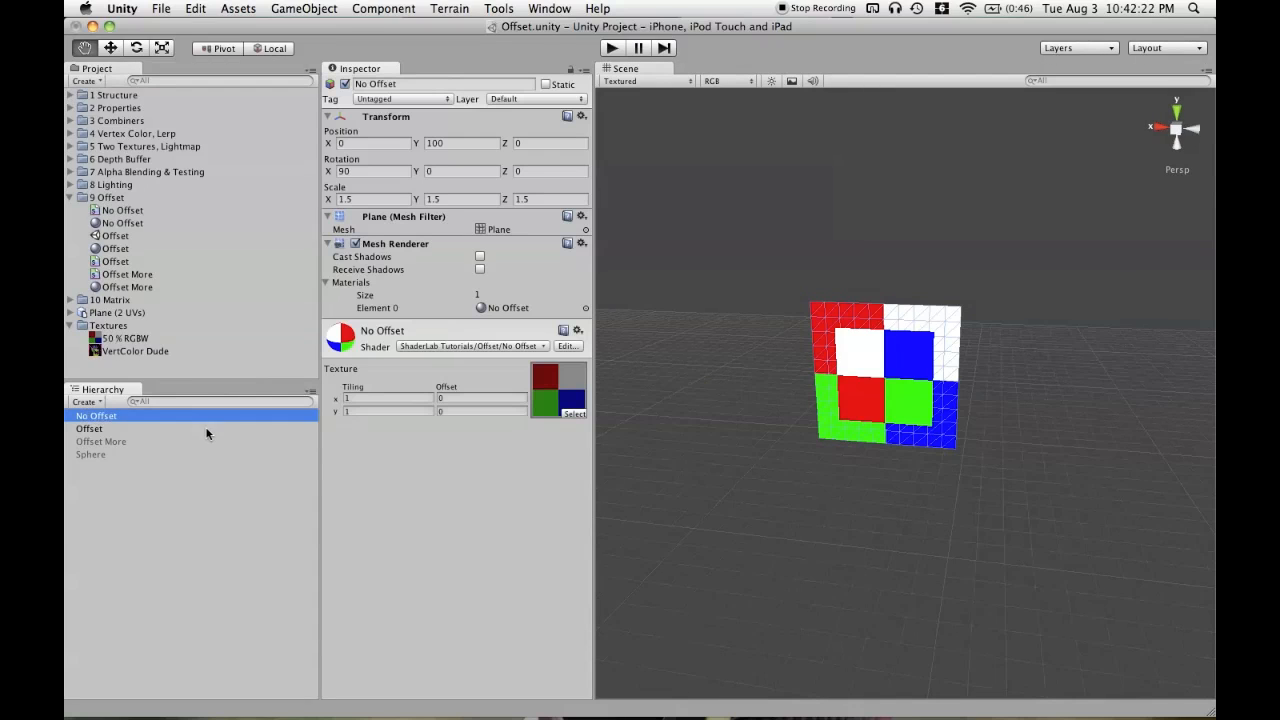
mouse_move(1032, 418)
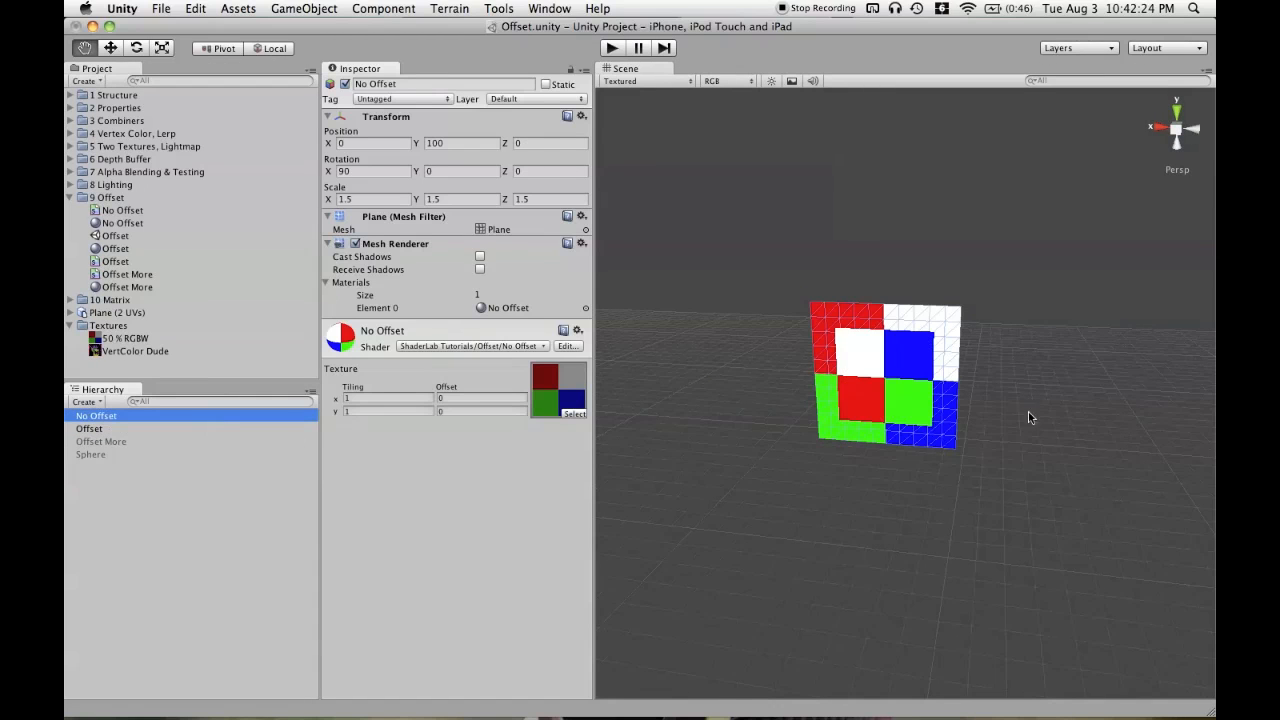
mouse_move(927, 368)
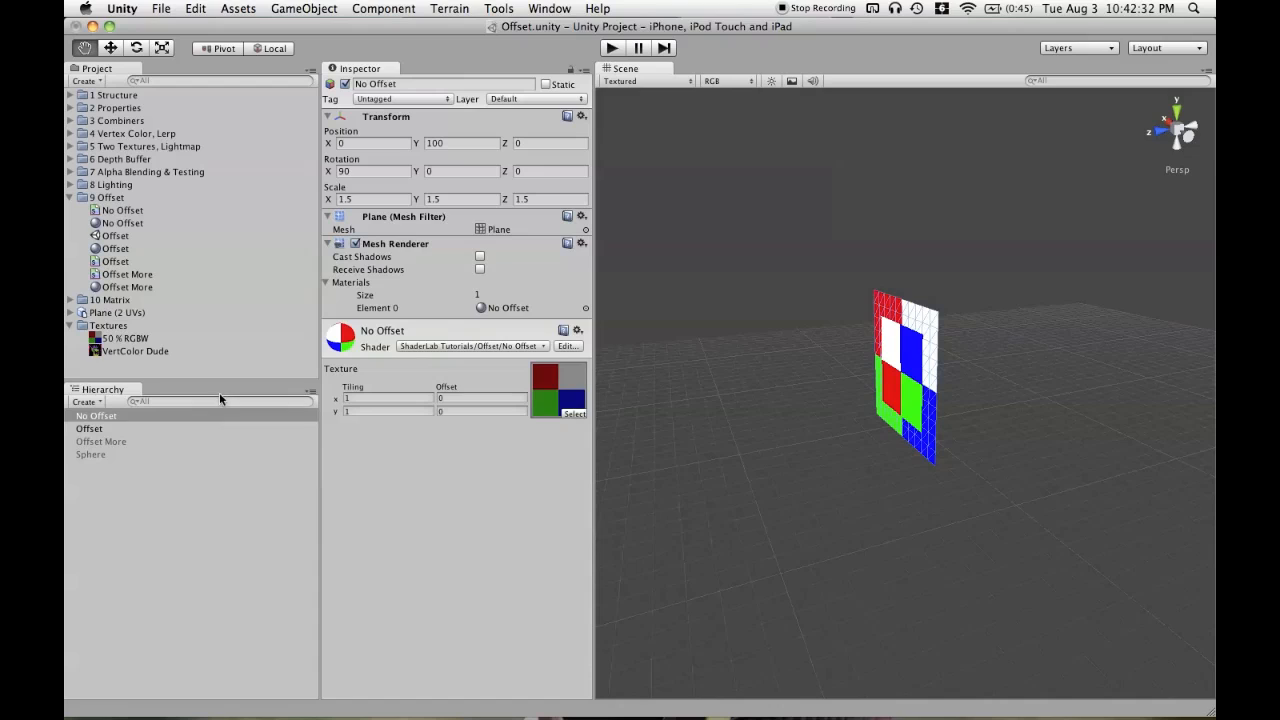
mouse_move(205, 441)
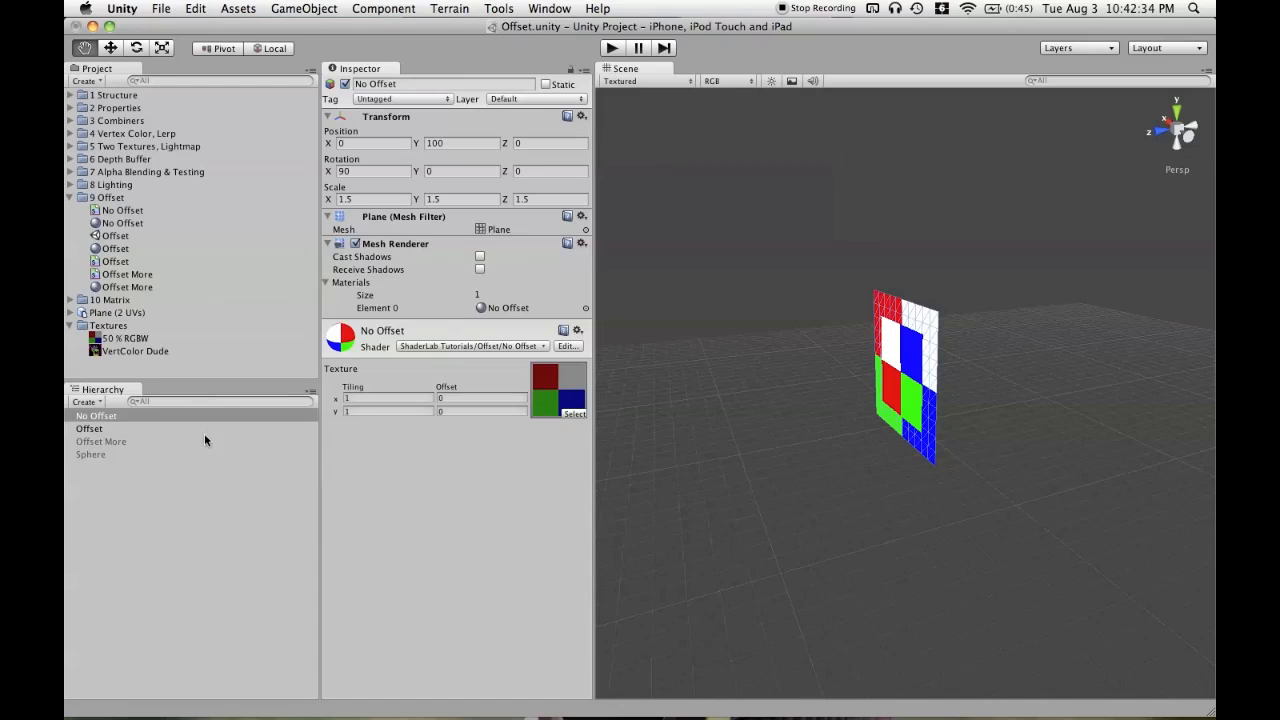
Deselect the No Offset plane by clicking empty Hierarchy space.
click(89, 428)
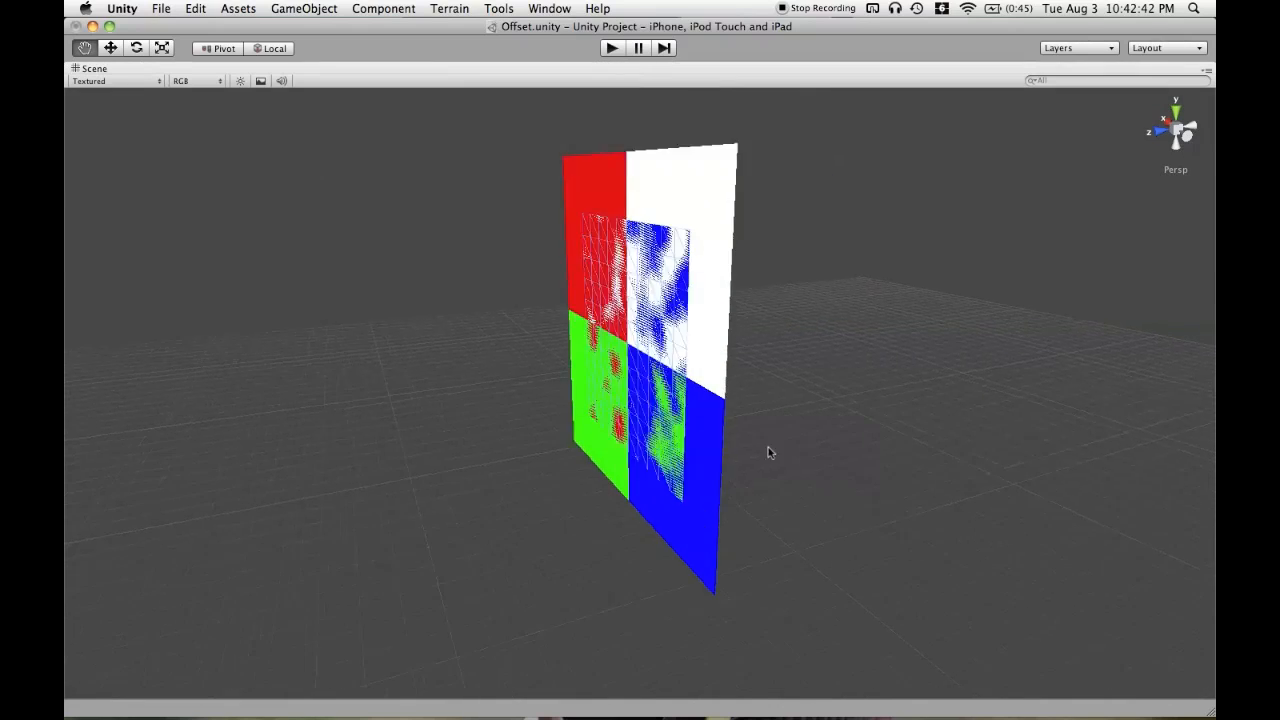
Zoom and orbit to face the z-fighting planes, then restore the editor layout.
scroll(down, 3)
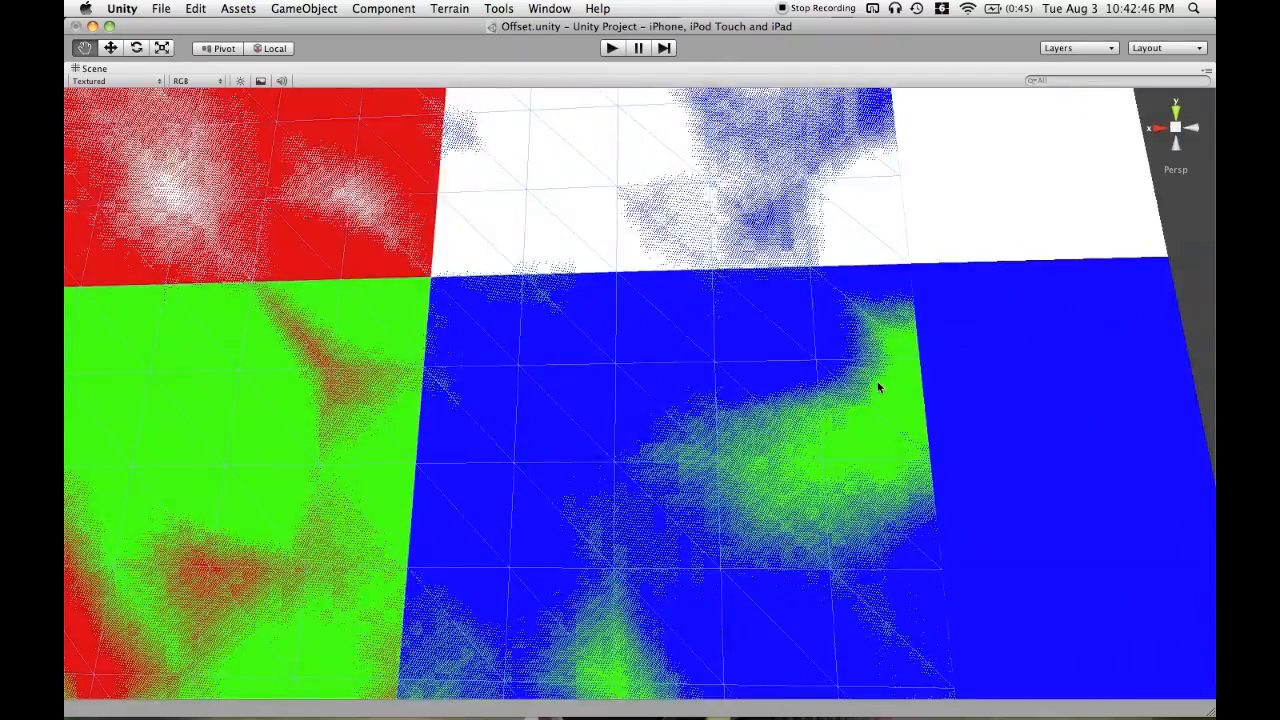
drag(880, 388, 560, 508)
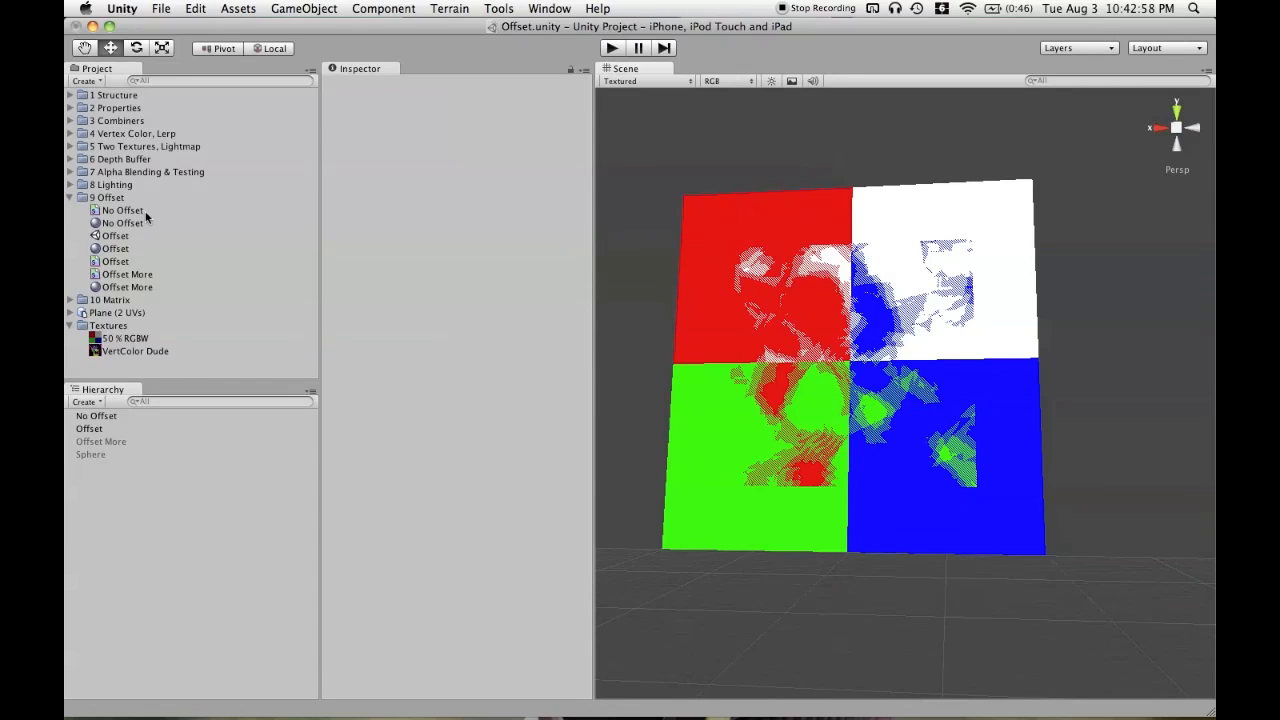
click(96, 415)
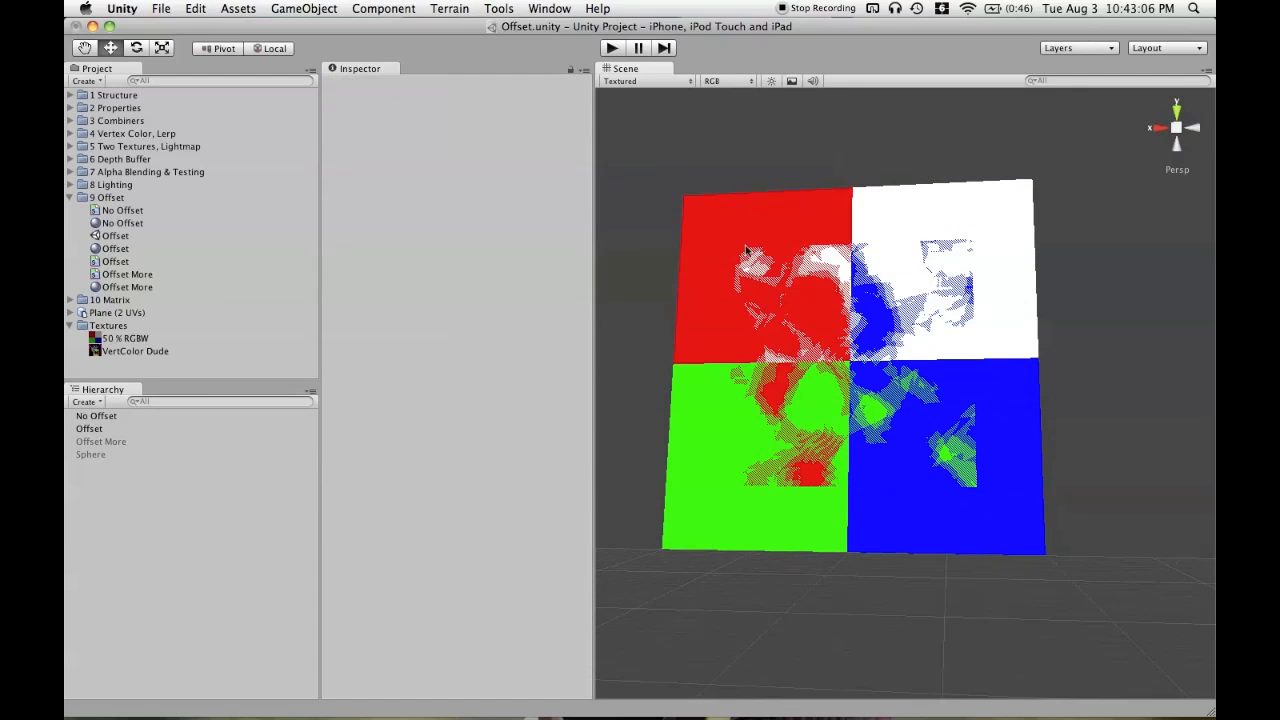
click(120, 210)
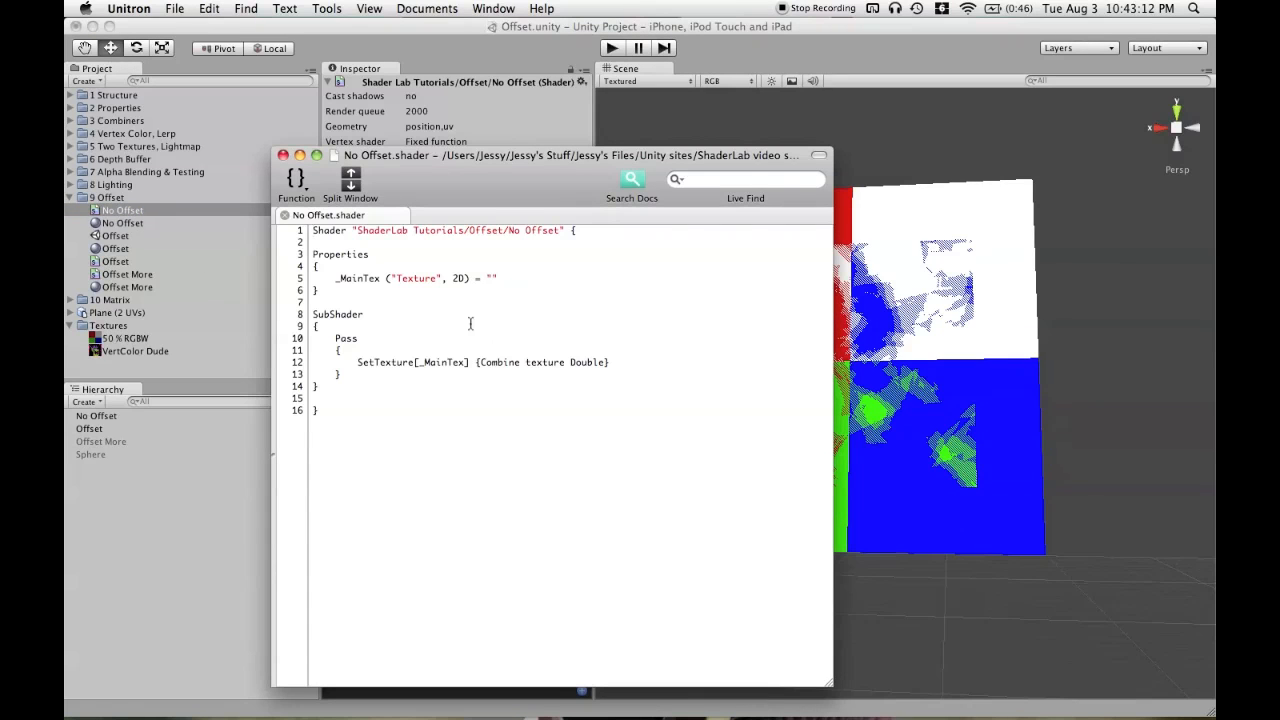
mouse_move(345, 281)
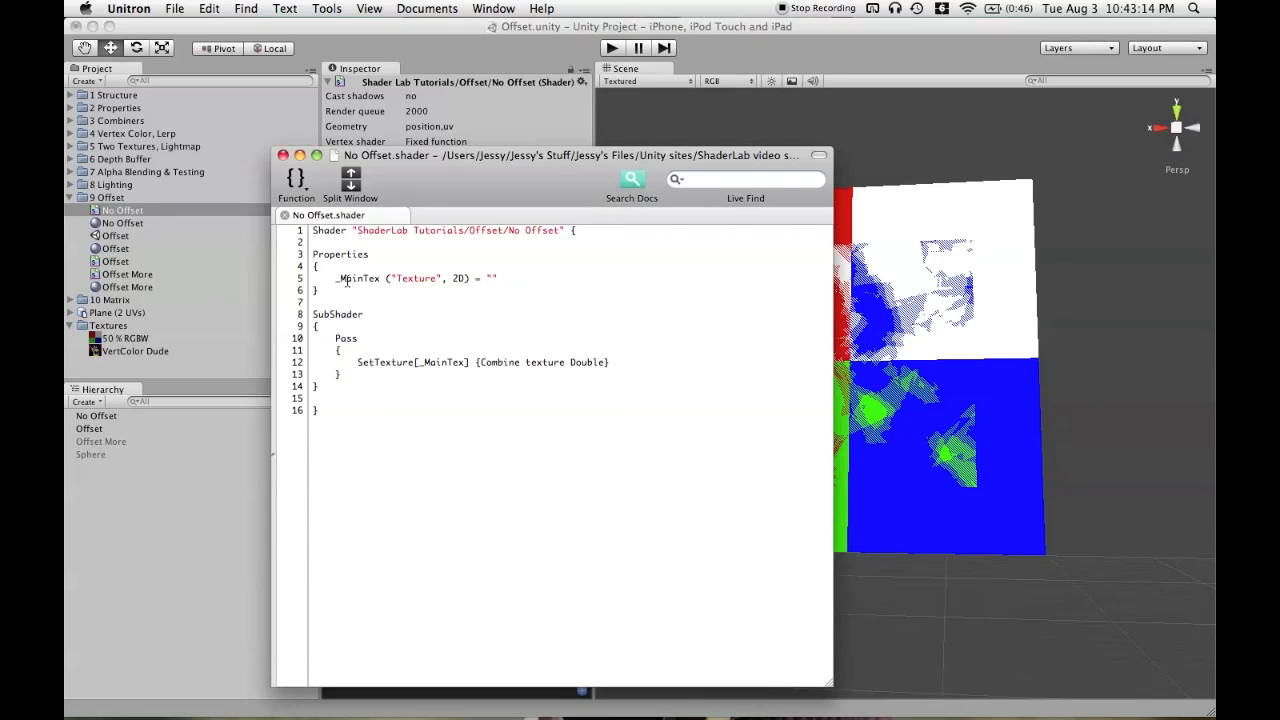
Open the No Offset and Offset shaders in Unitron from their materials.
click(125, 338)
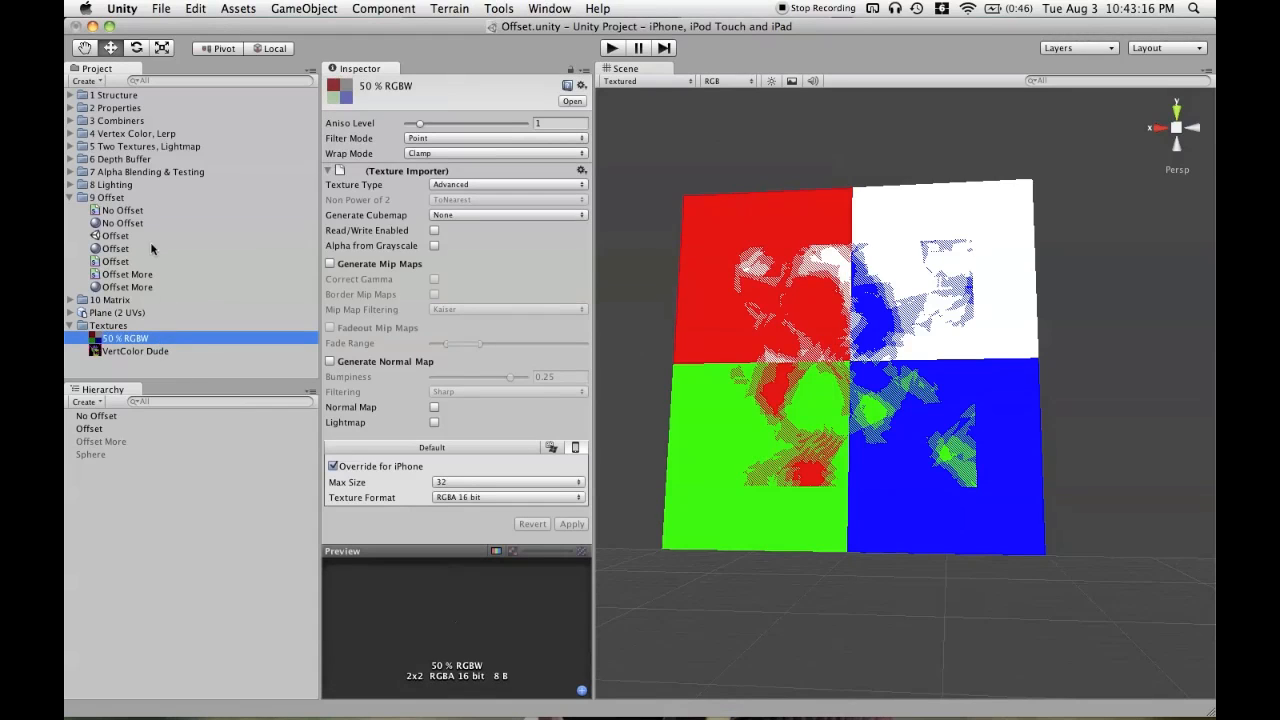
click(123, 222)
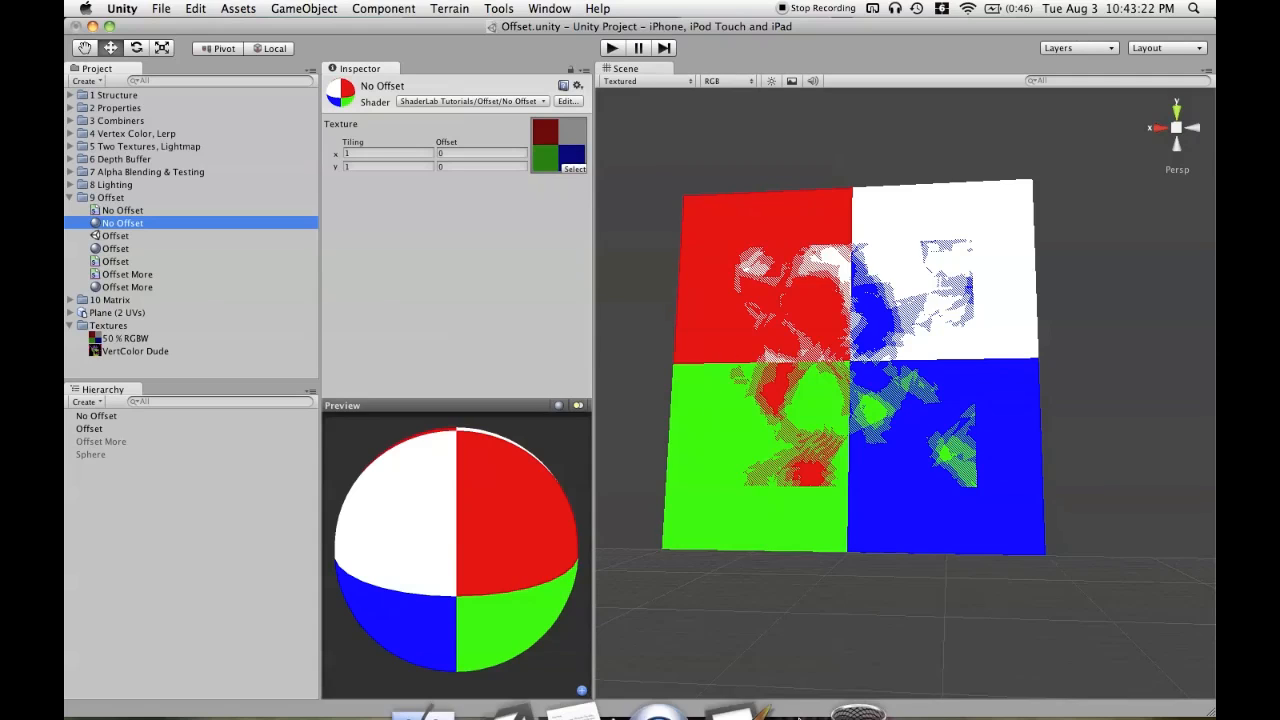
click(568, 101)
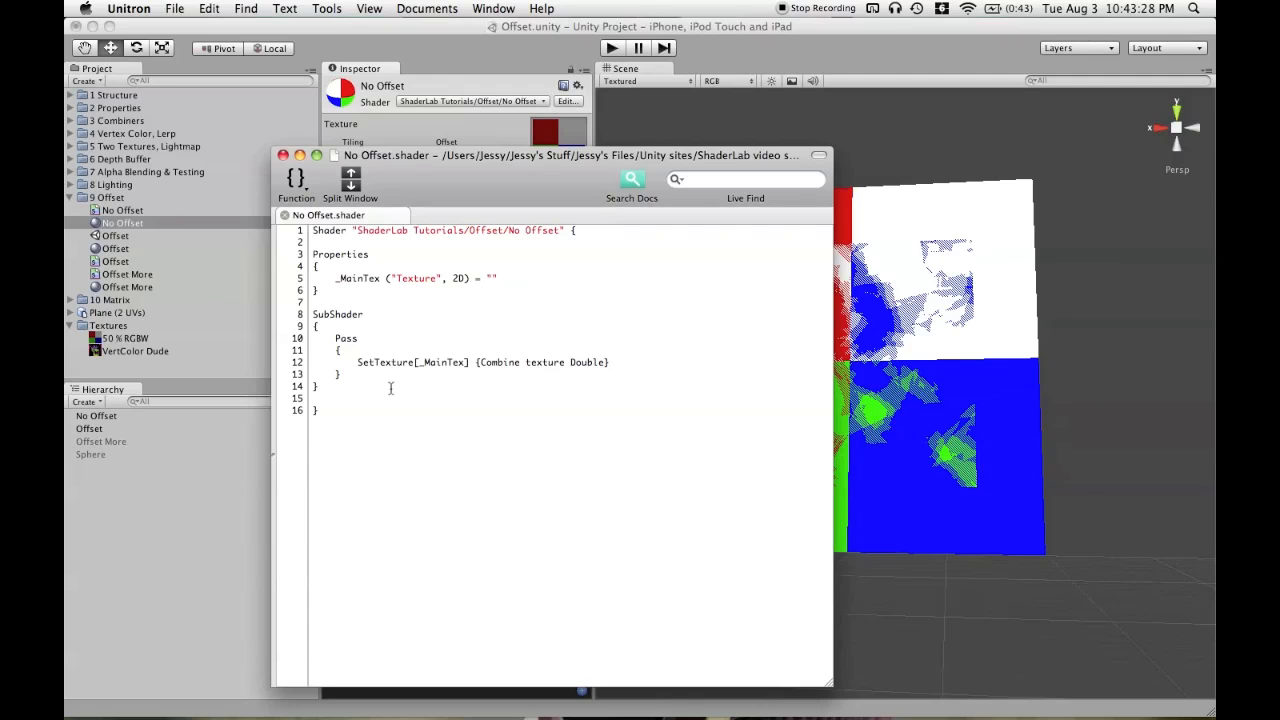
click(114, 261)
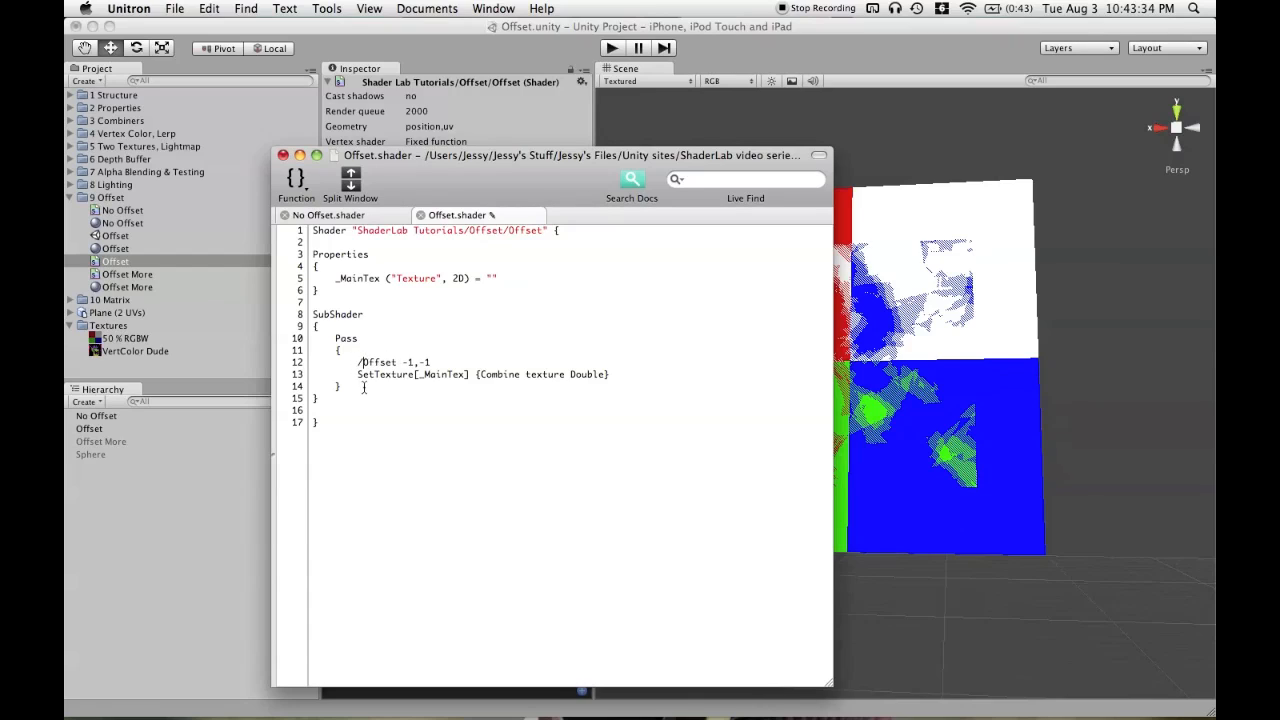
Comment out Offset -1,-1 with // and add ZTest Always above the Pass.
text(/)
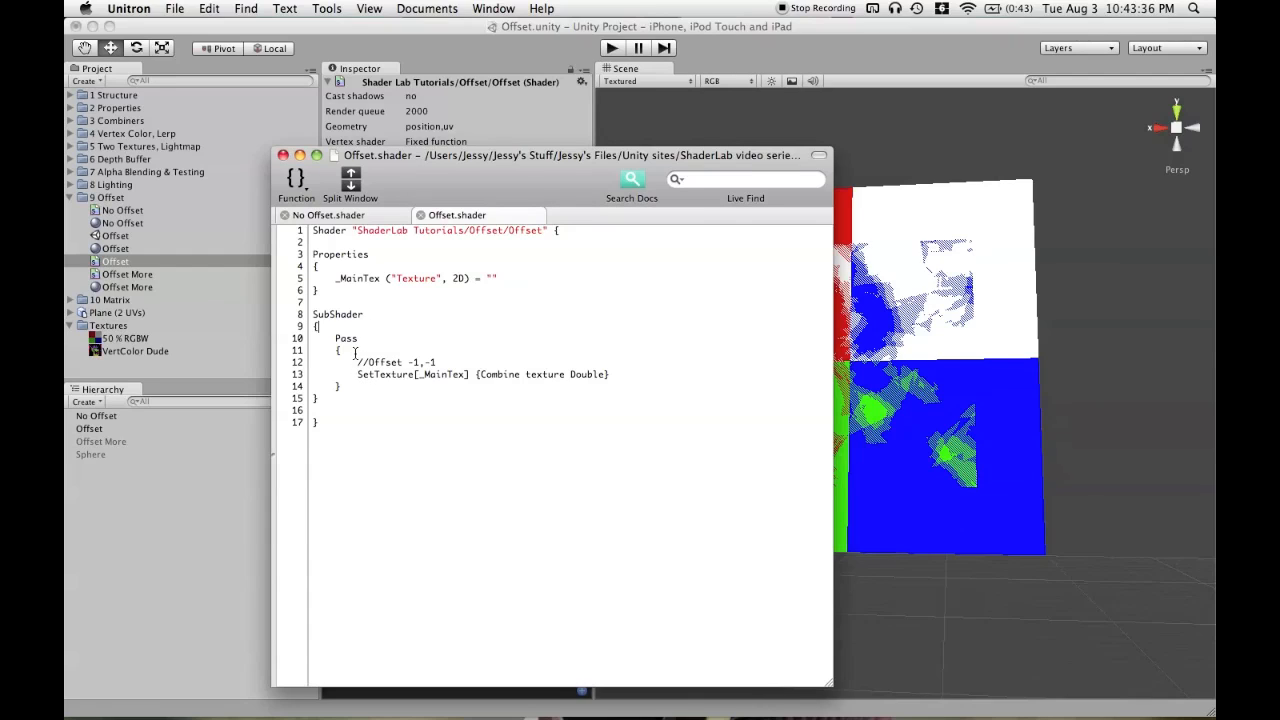
text(Ztest Alwa)
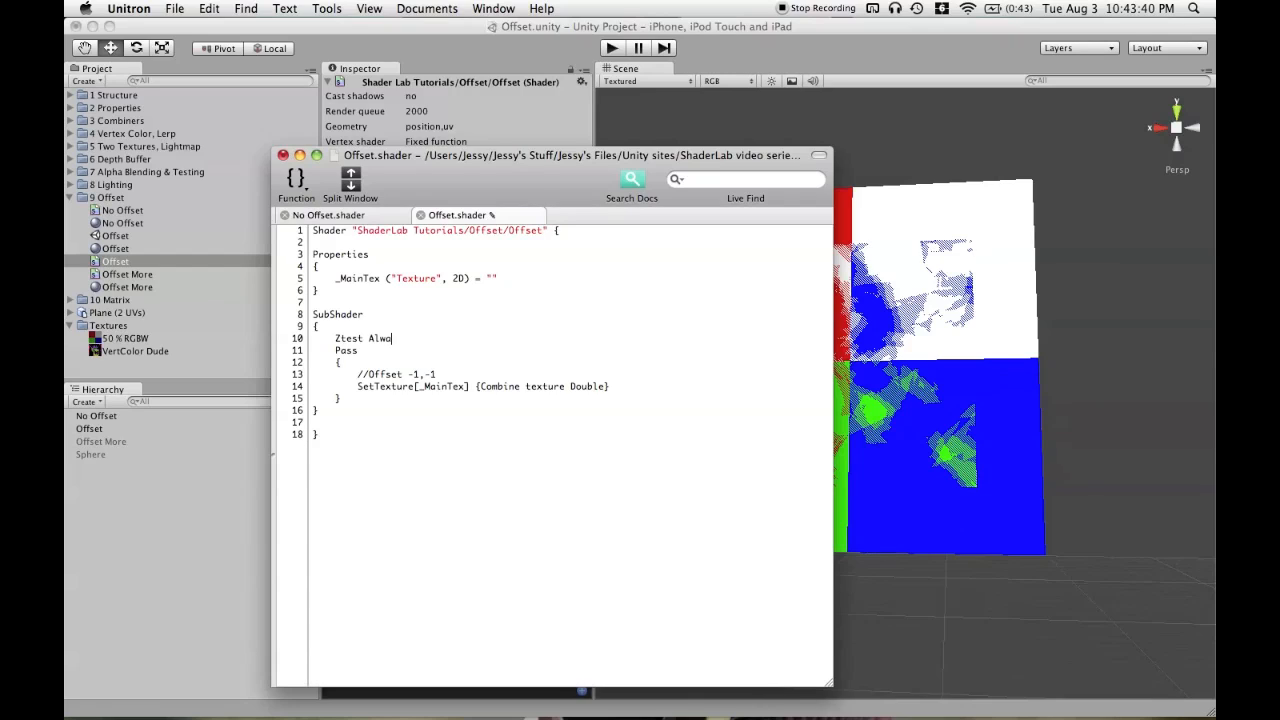
text(ys)
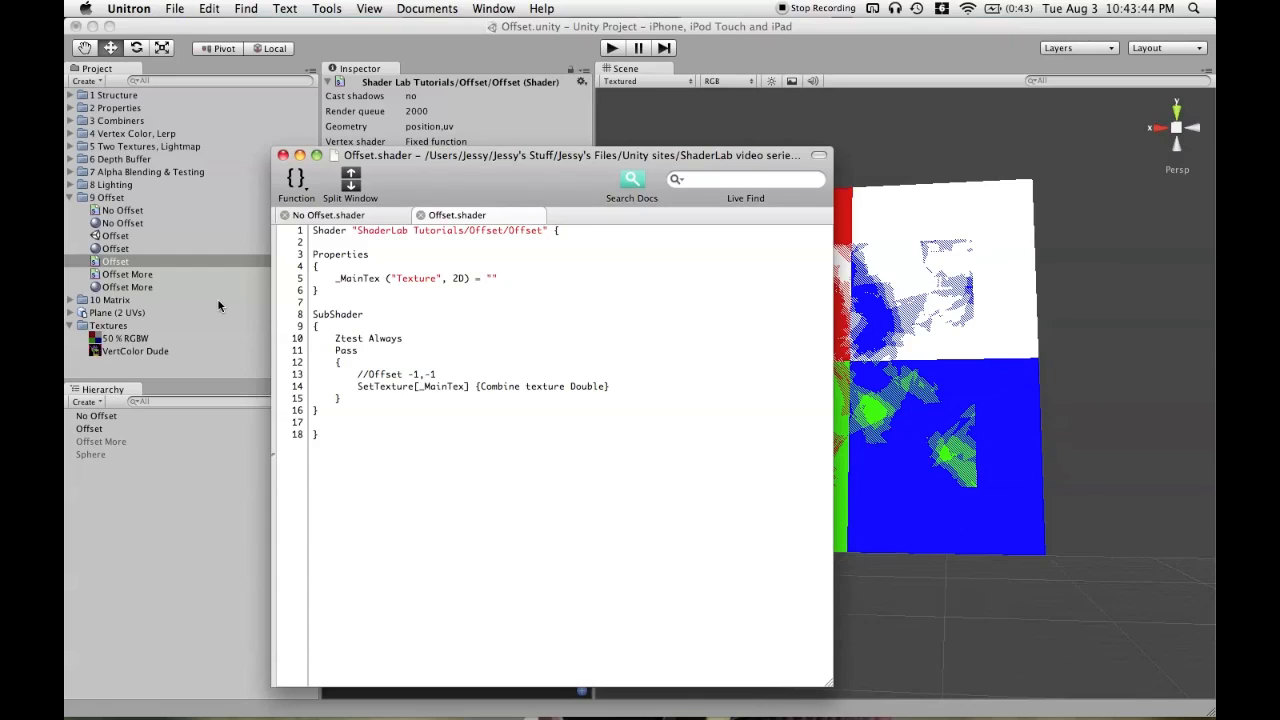
mouse_move(200, 254)
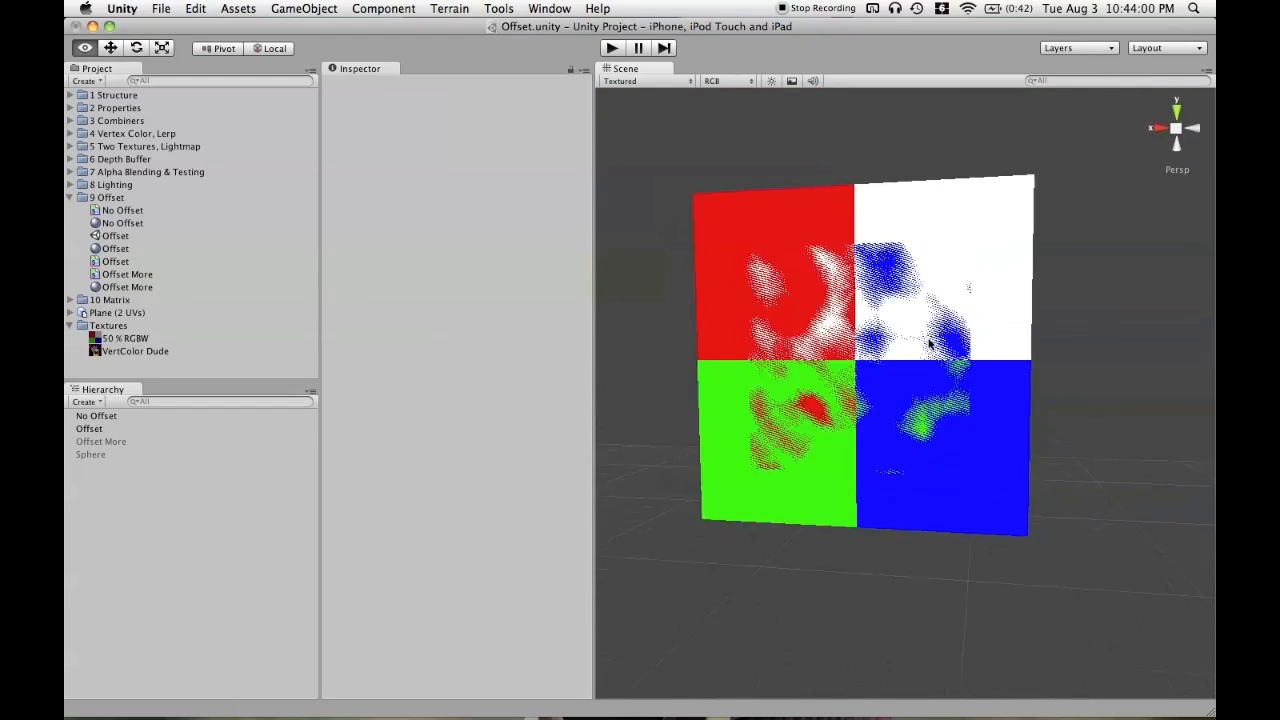
drag(930, 345, 880, 245)
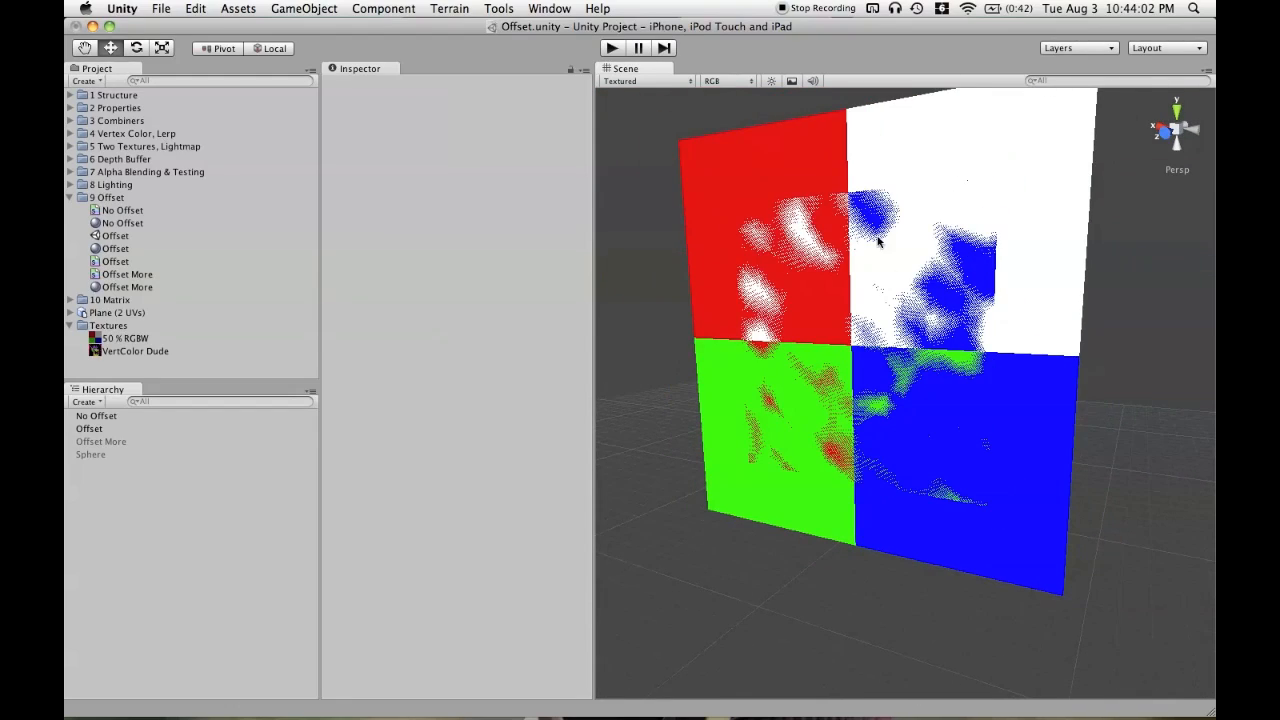
mouse_move(862, 312)
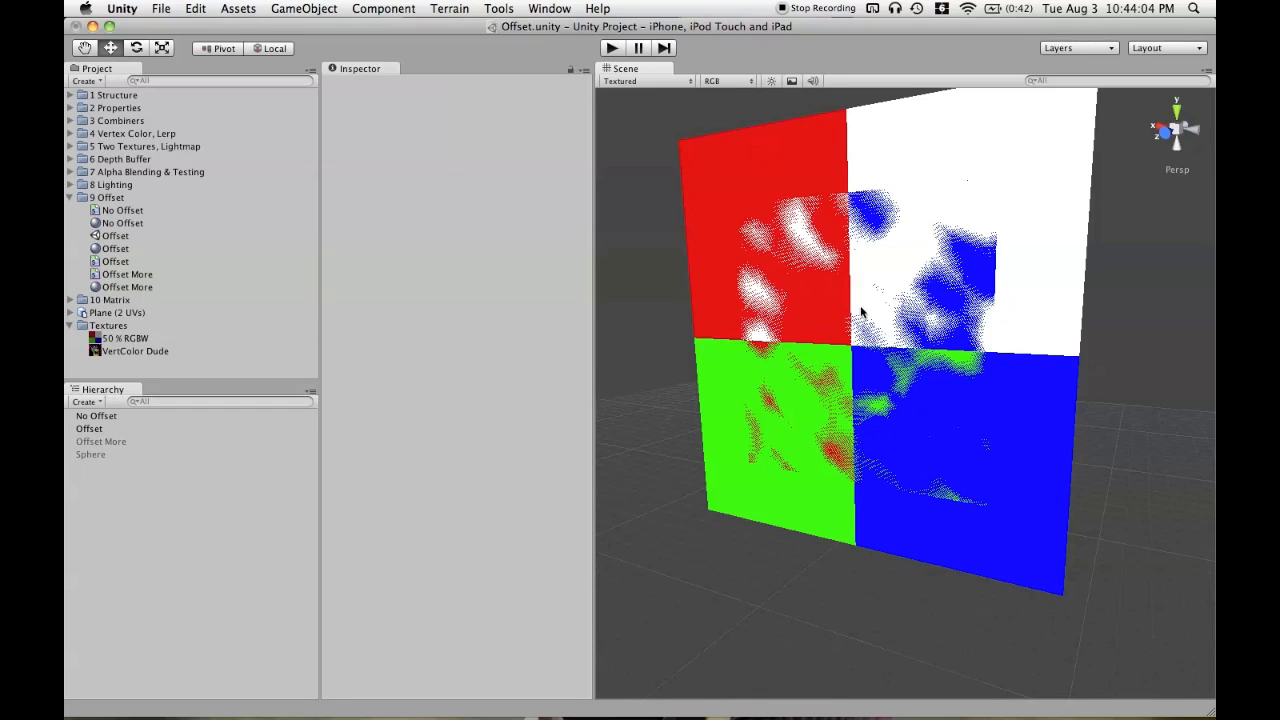
mouse_move(878, 289)
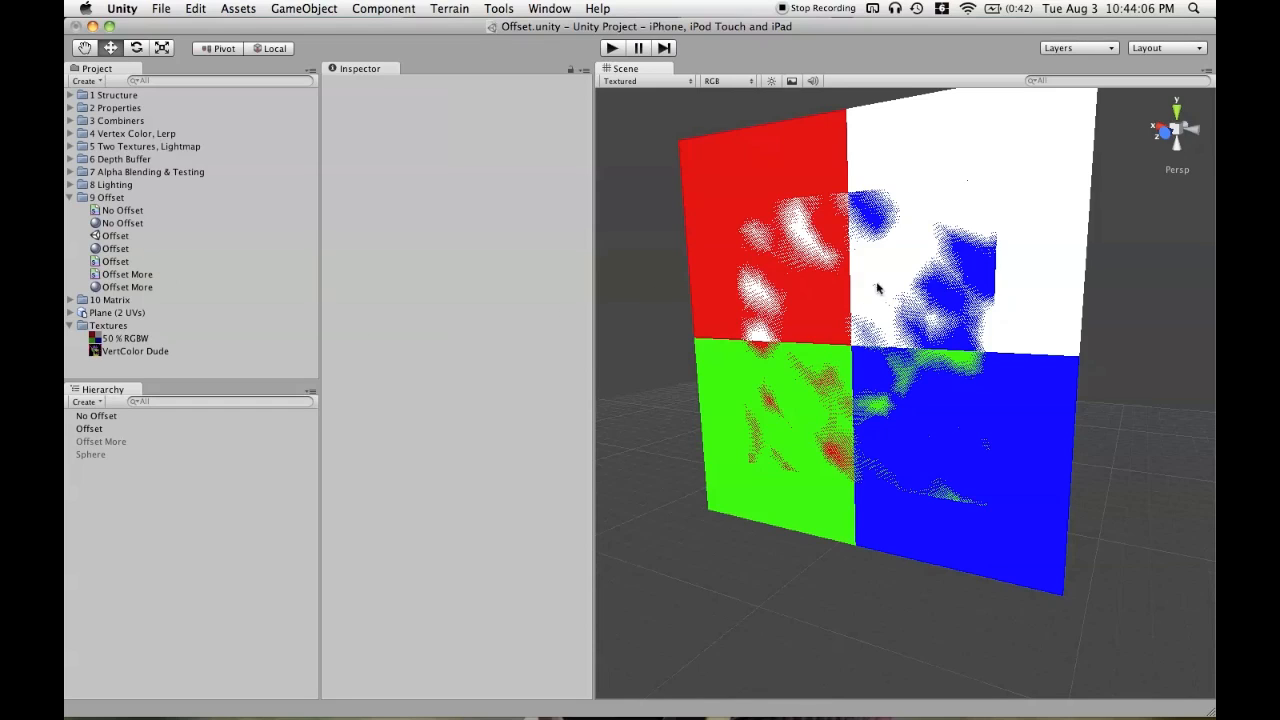
scroll(down, 3)
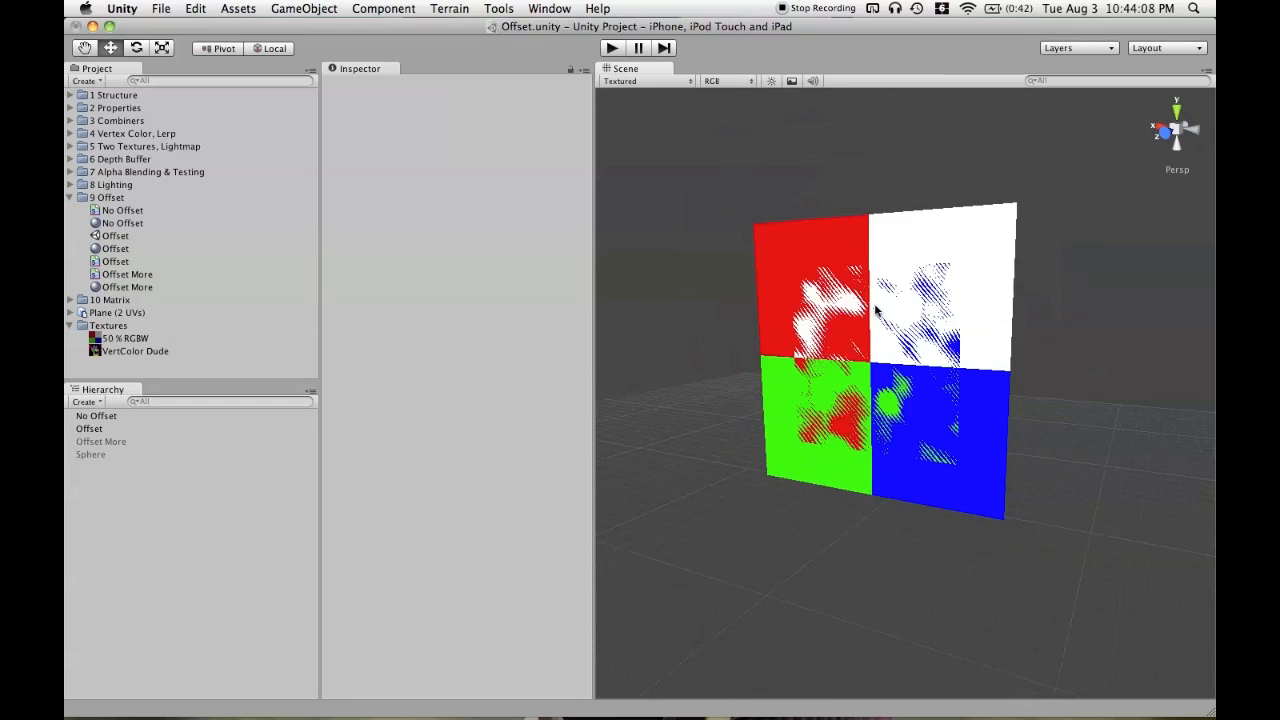
click(96, 415)
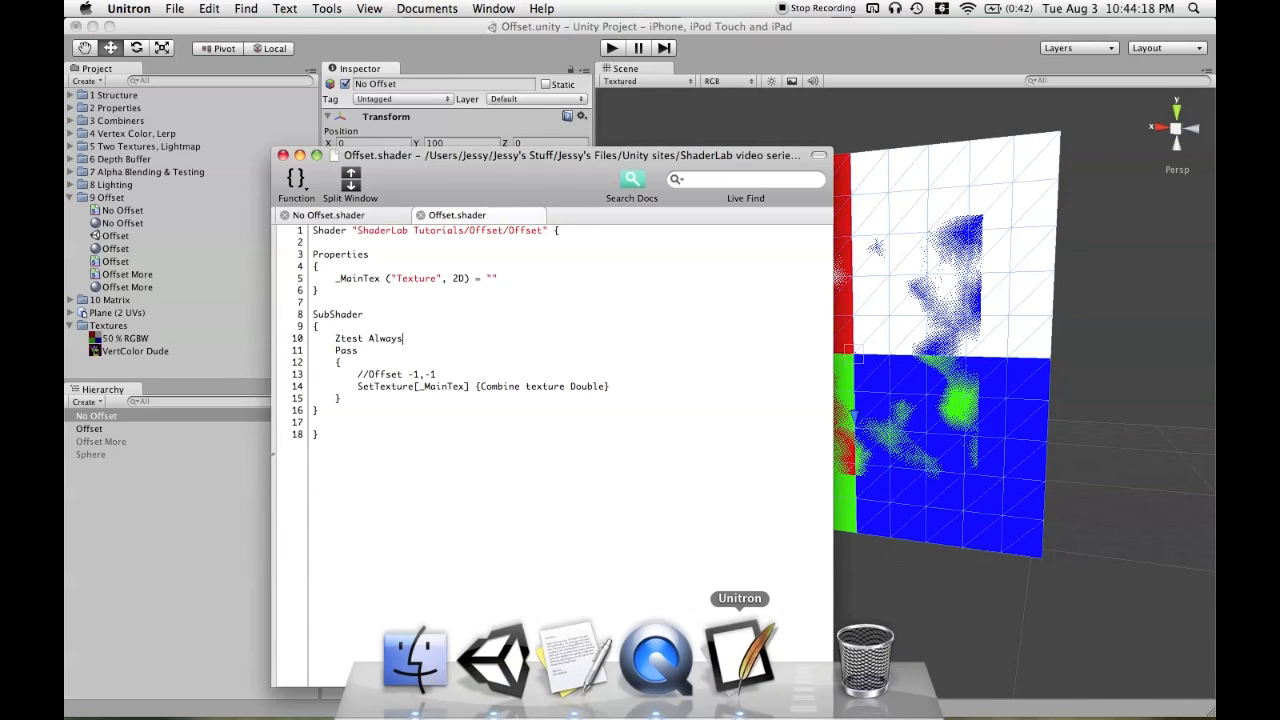
Type Tags {Queue = Transparent} below the ZTest Always line.
text(Tog)
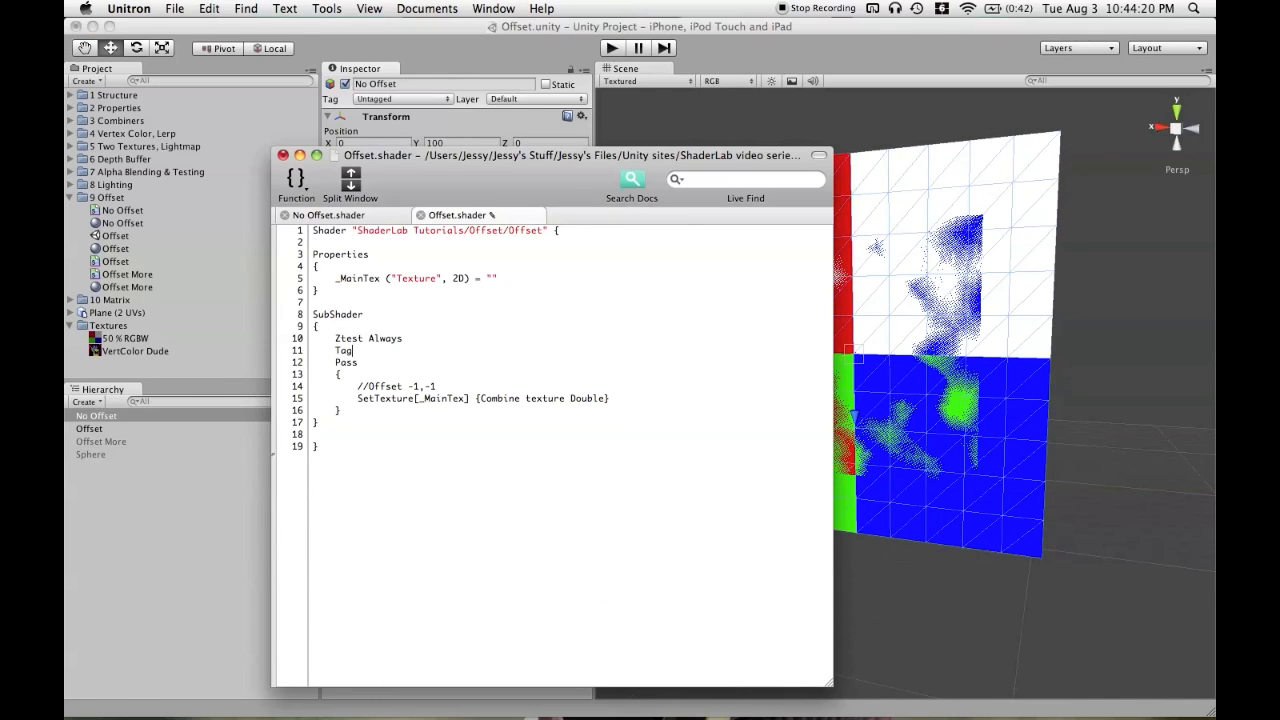
text(s {})
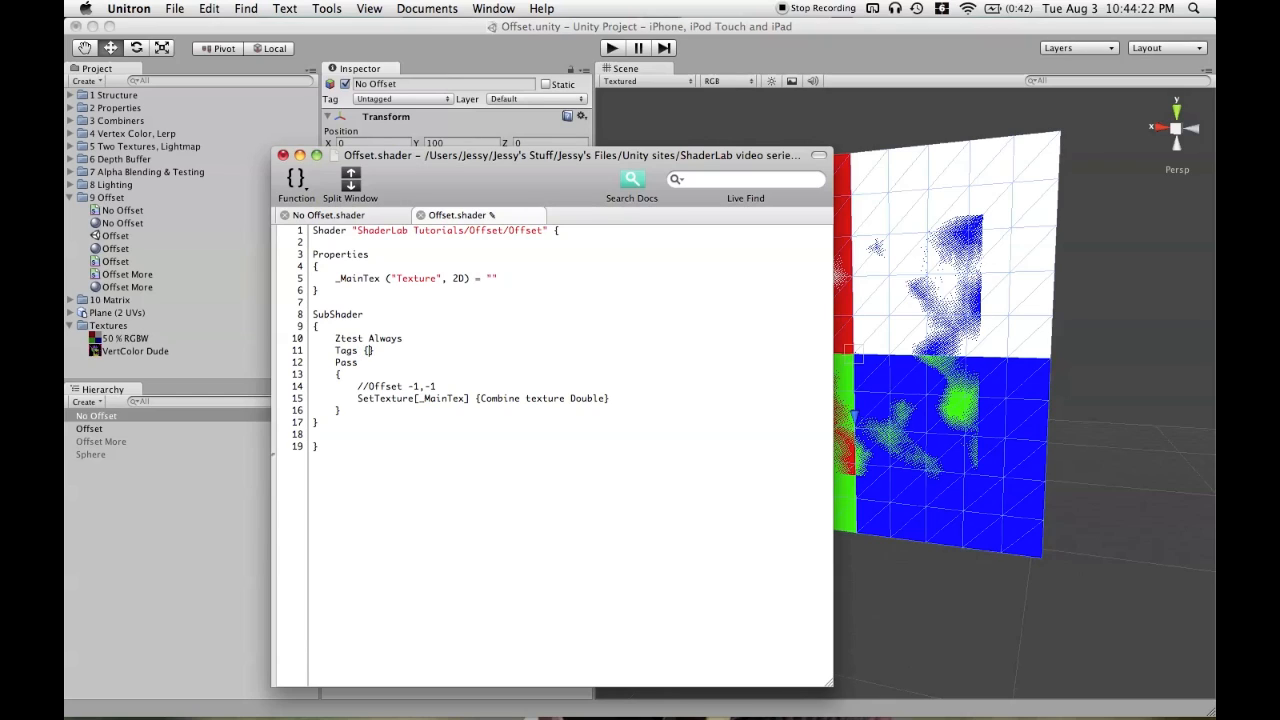
text(Queue)
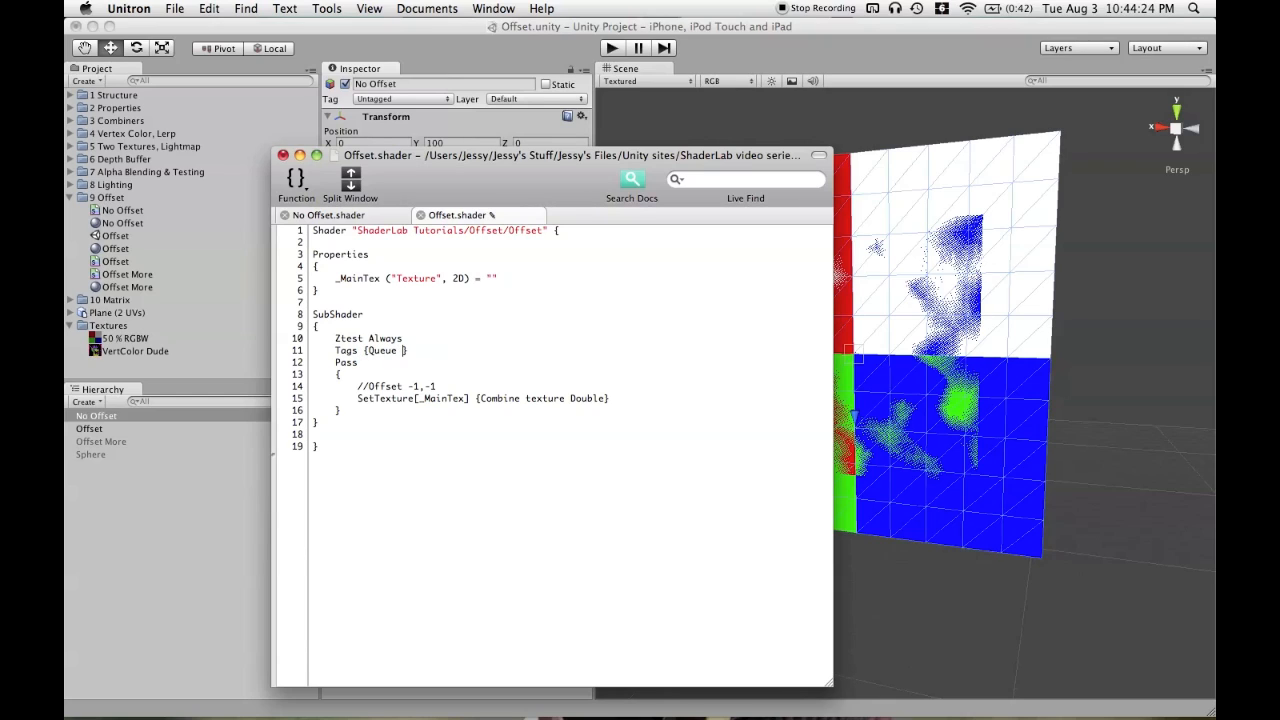
text(= Transparent)
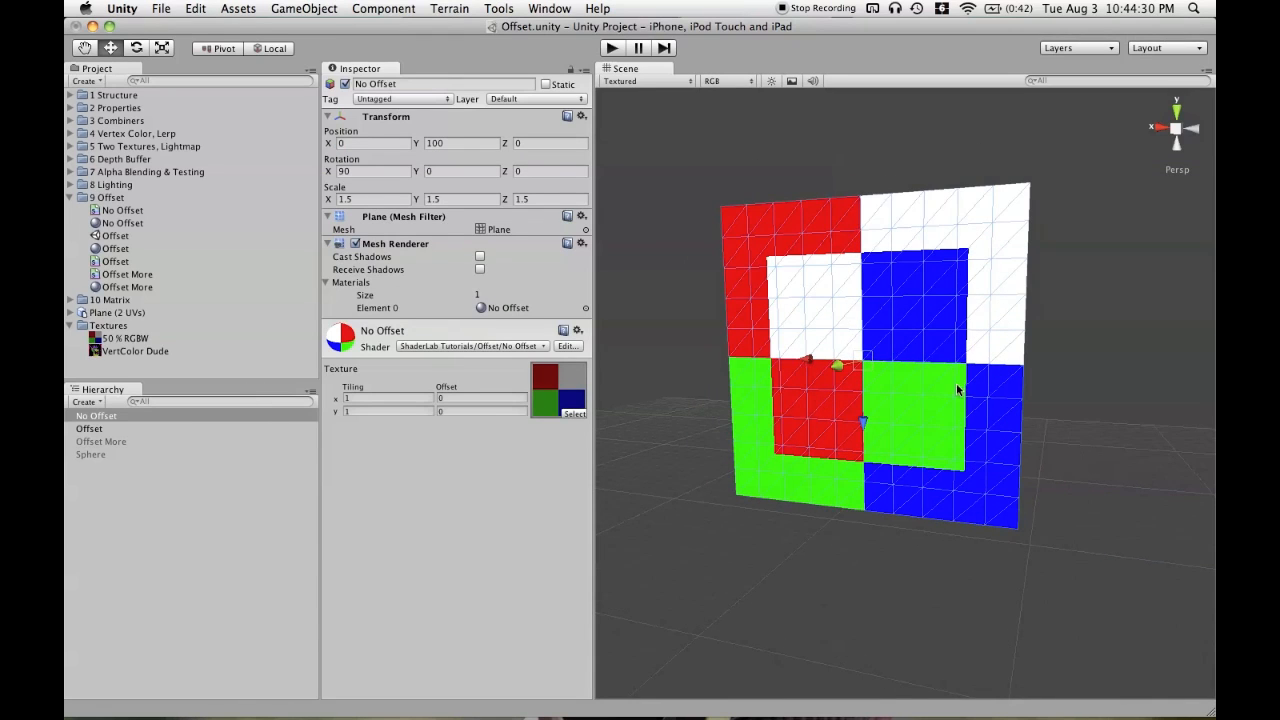
Orbit to confirm the planes render without z-fighting, then select the No Offset plane.
drag(958, 390, 1025, 252)
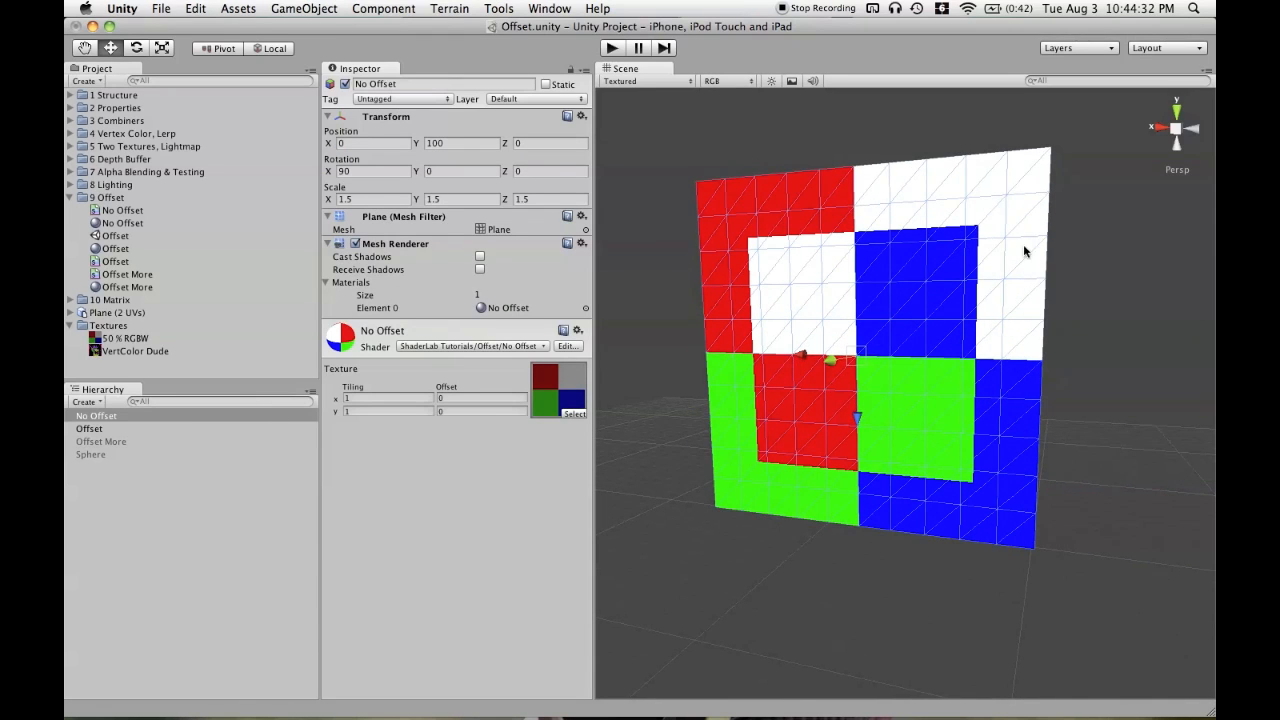
mouse_move(1030, 256)
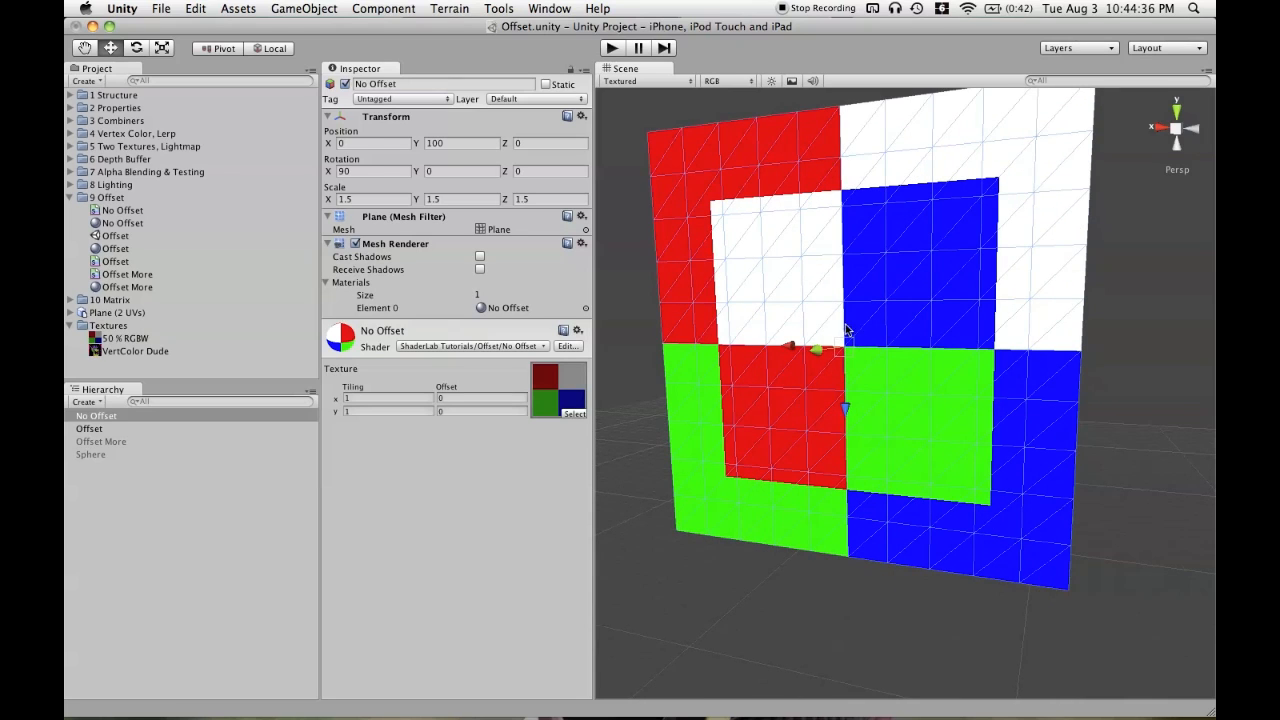
mouse_move(1148, 406)
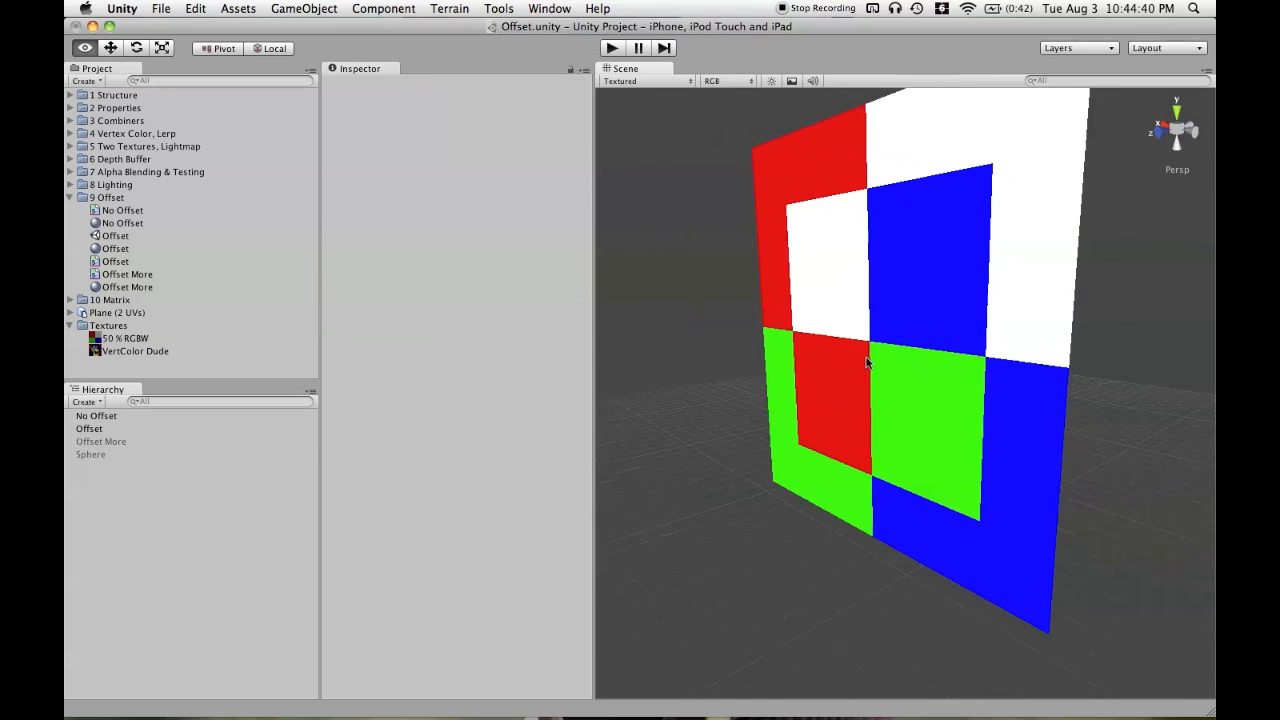
drag(870, 360, 910, 395)
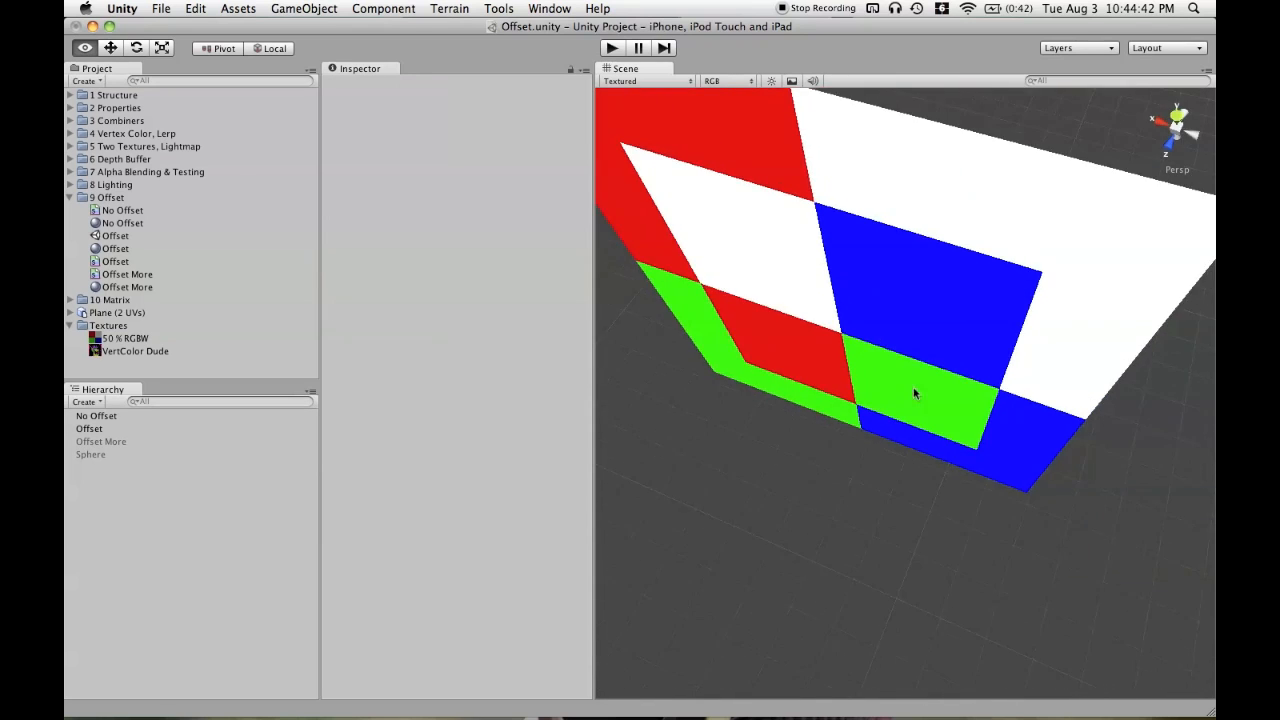
click(96, 415)
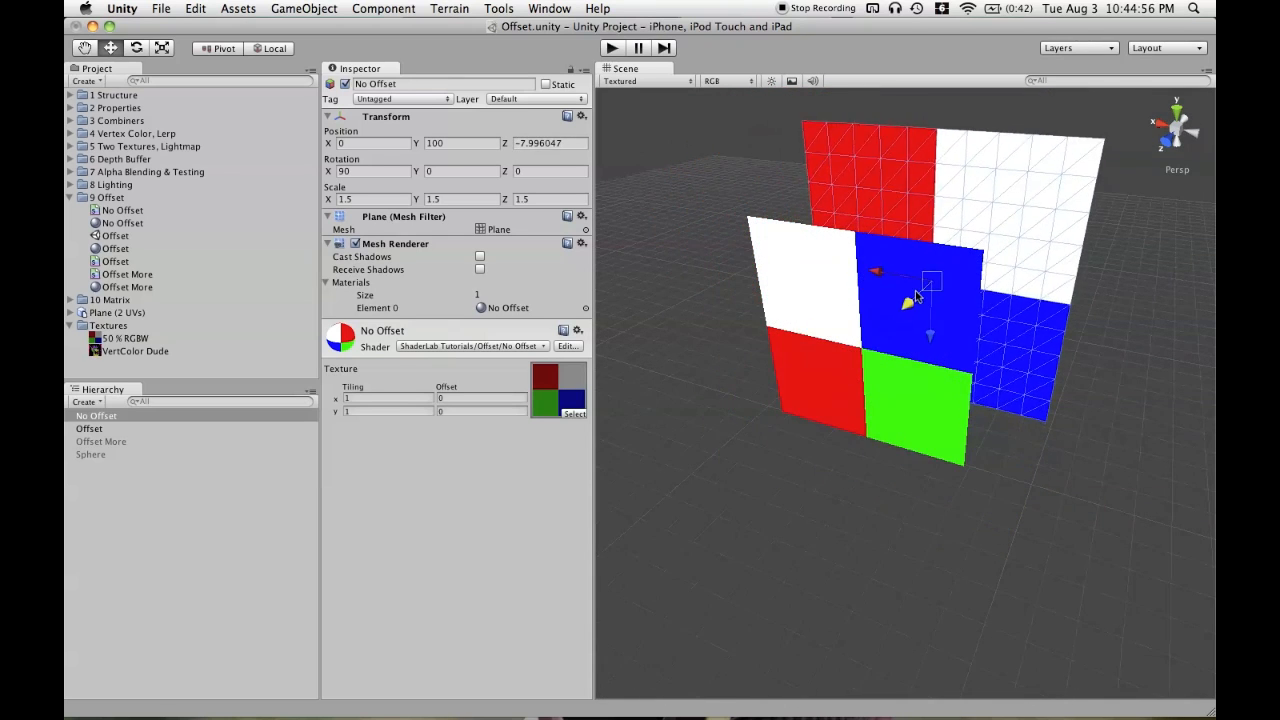
Drag the No Offset plane along Z in front of and behind the Offset plane, ending near -6.634.
drag(910, 300, 785, 475)
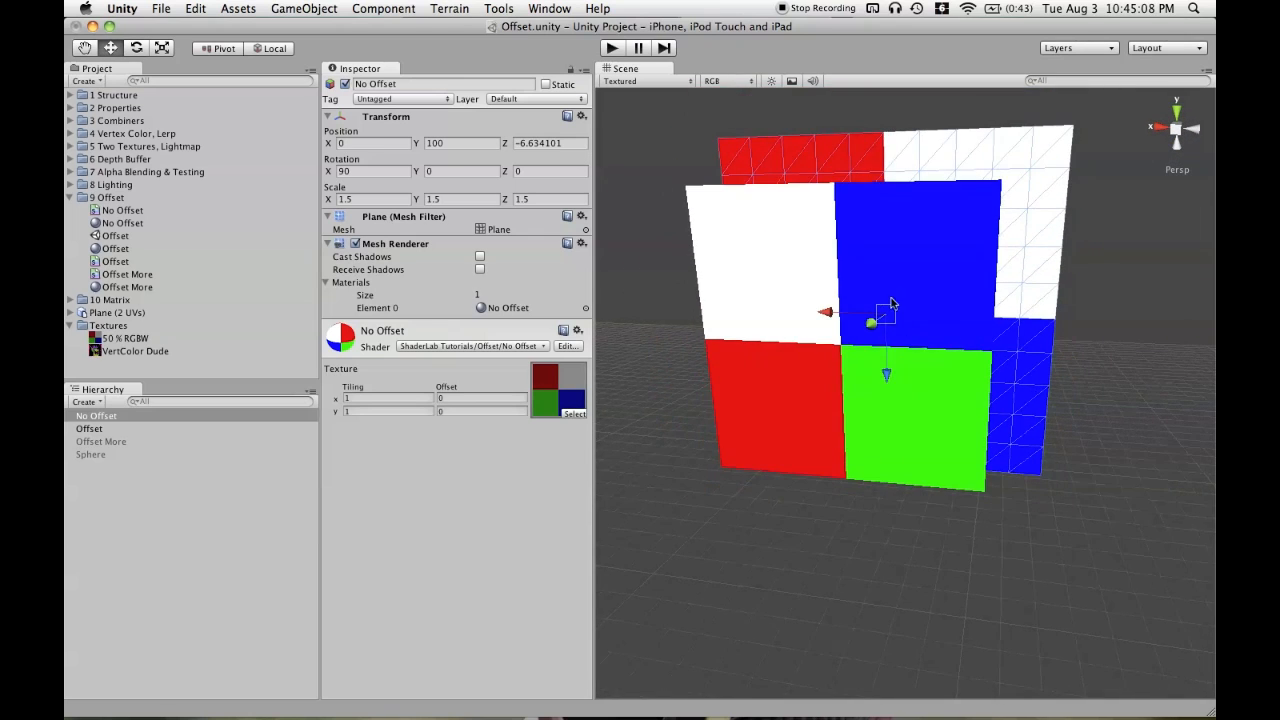
drag(890, 305, 903, 310)
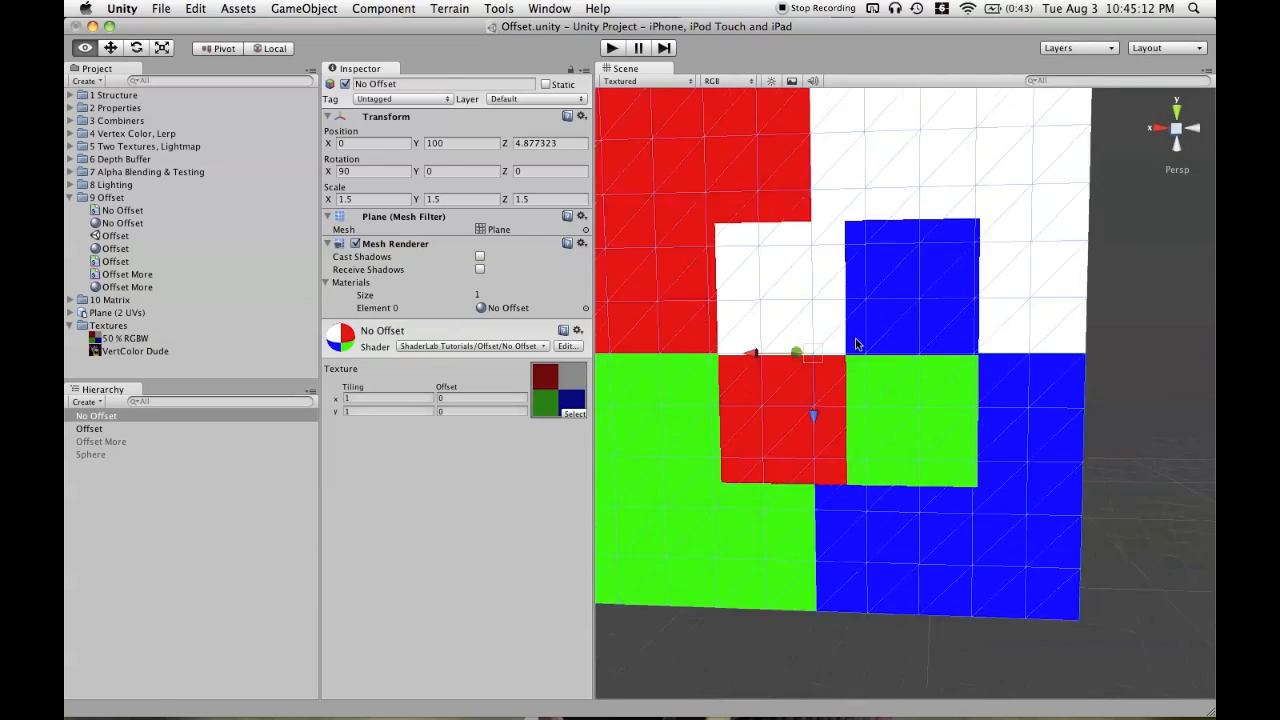
drag(855, 345, 840, 430)
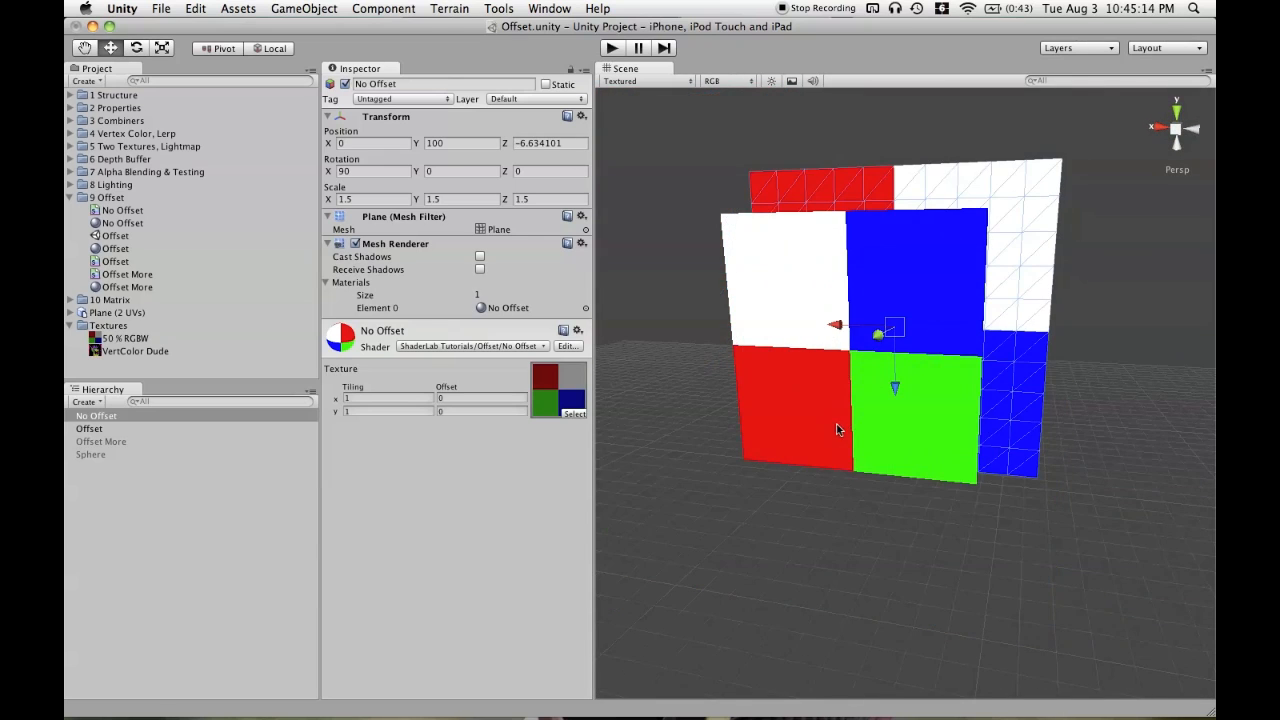